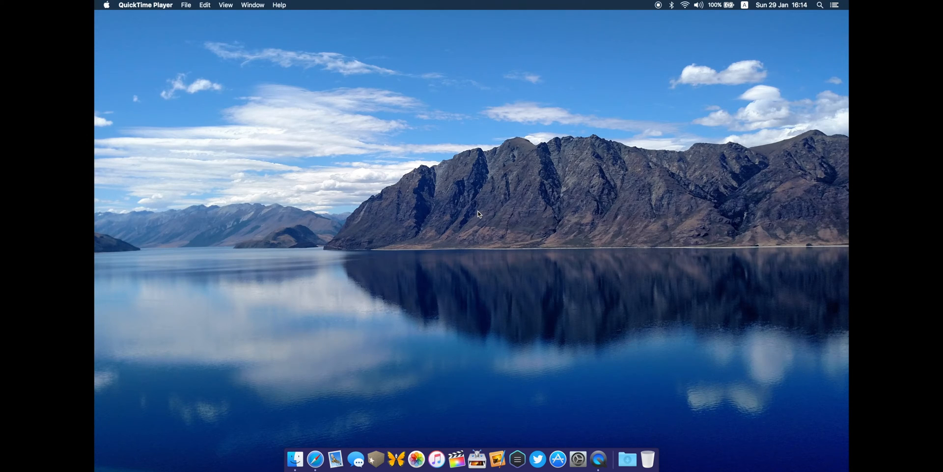
# Launch the Blocs app from the Dock
pyautogui.click(517, 458)
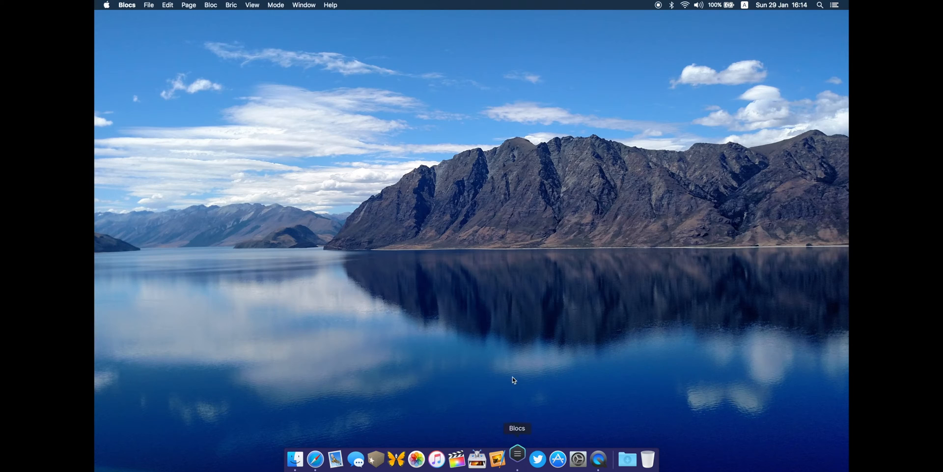
pyautogui.click(516, 459)
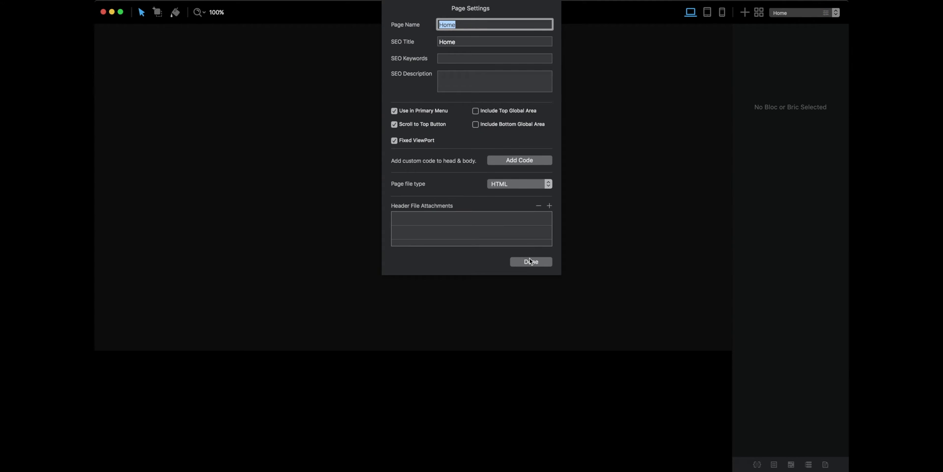
# Confirm the Home page settings and add a two-column Structure bloc to the page
pyautogui.click(529, 261)
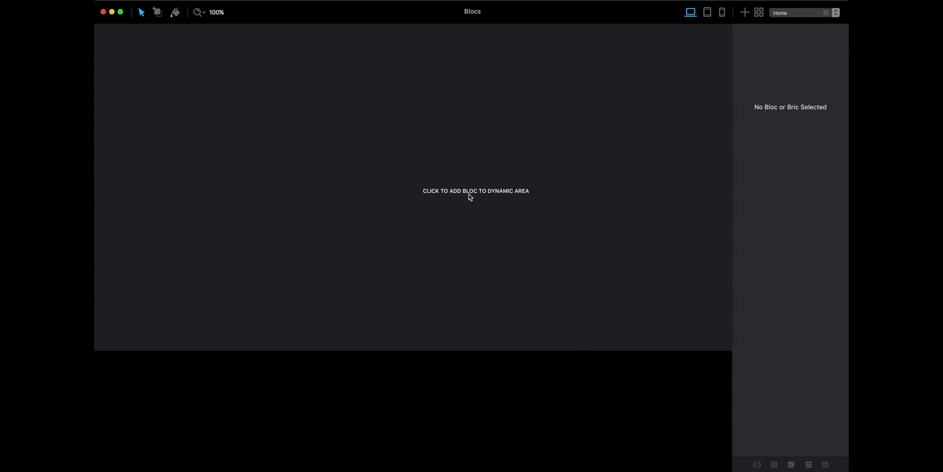
pyautogui.click(476, 191)
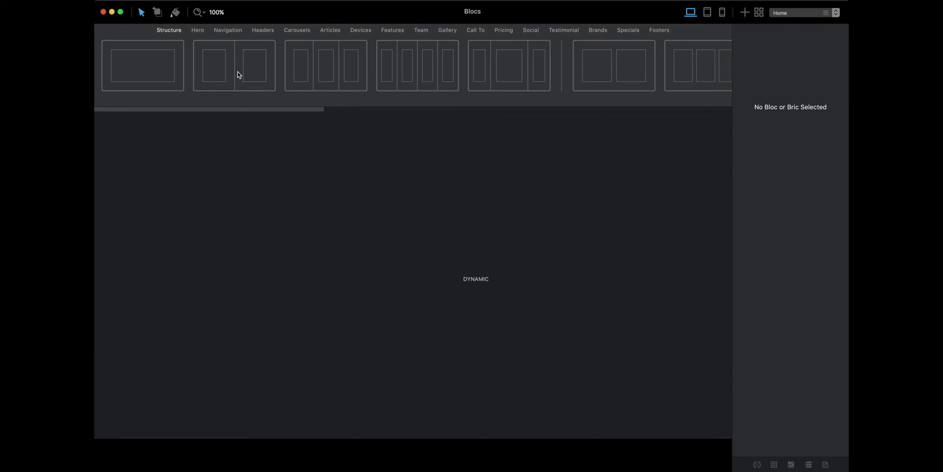
pyautogui.click(234, 65)
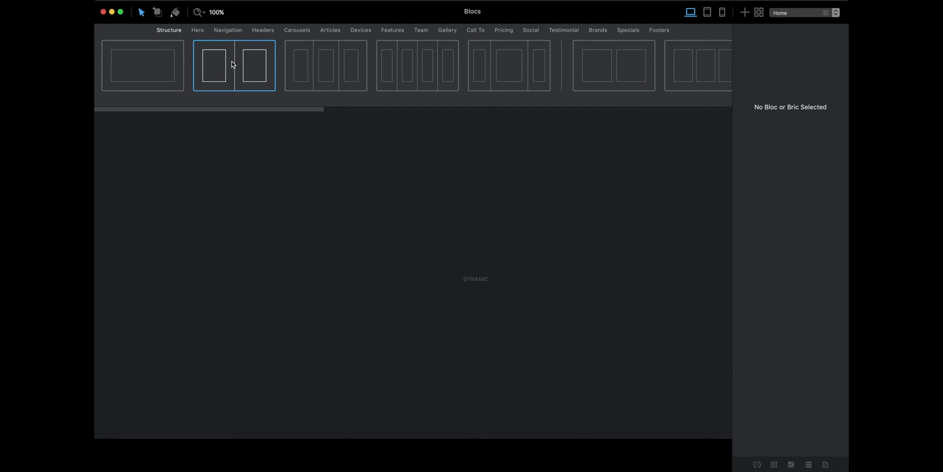
pyautogui.click(235, 65)
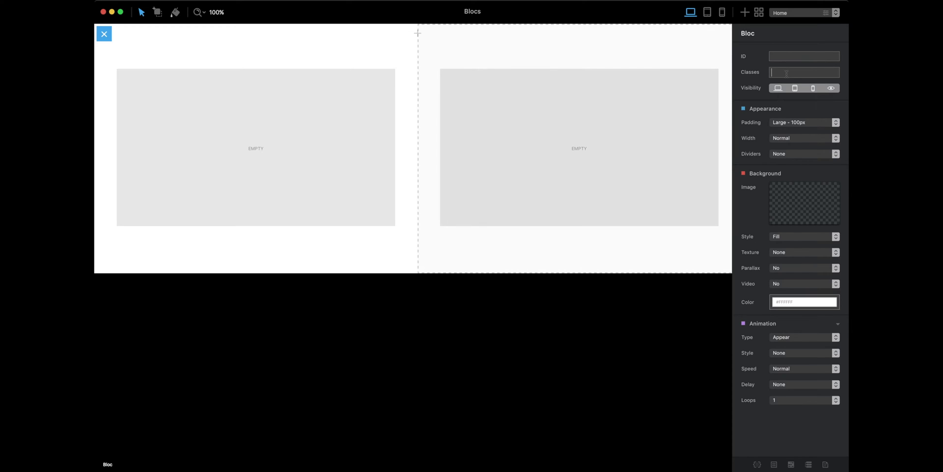
# Class the columns nav and main, and give nav a width of 20%
pyautogui.write('nav')
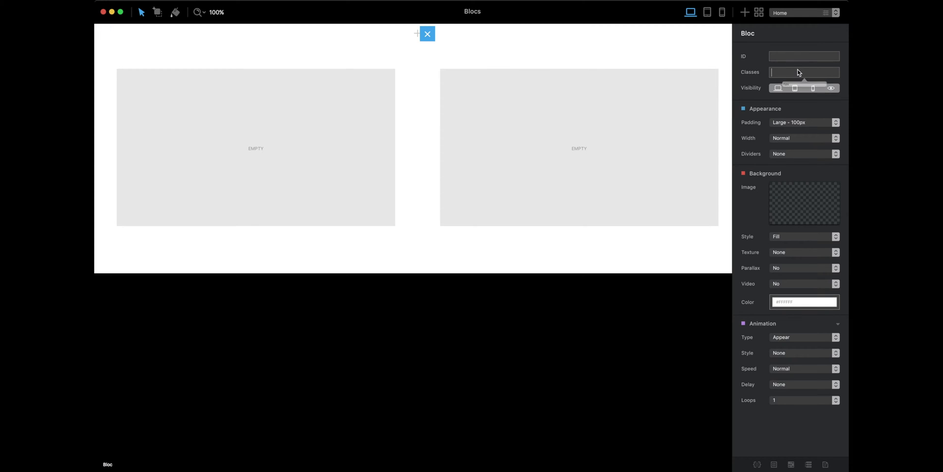
pyautogui.write('main')
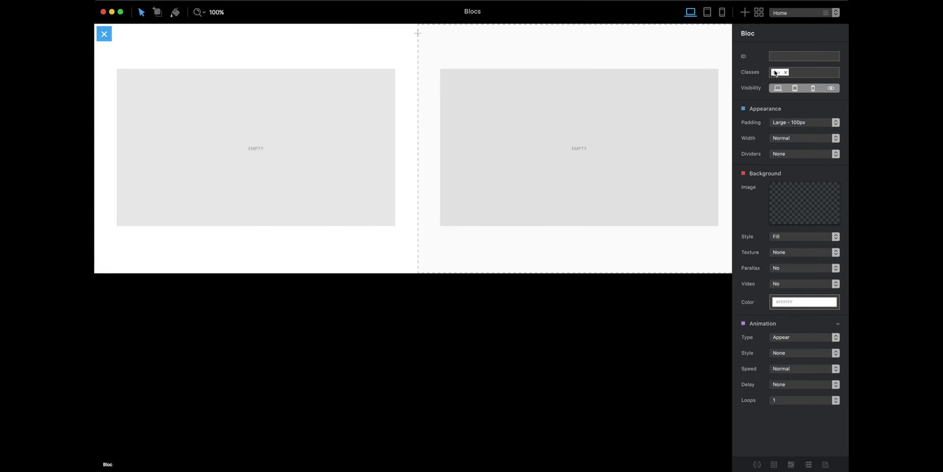
pyautogui.click(778, 72)
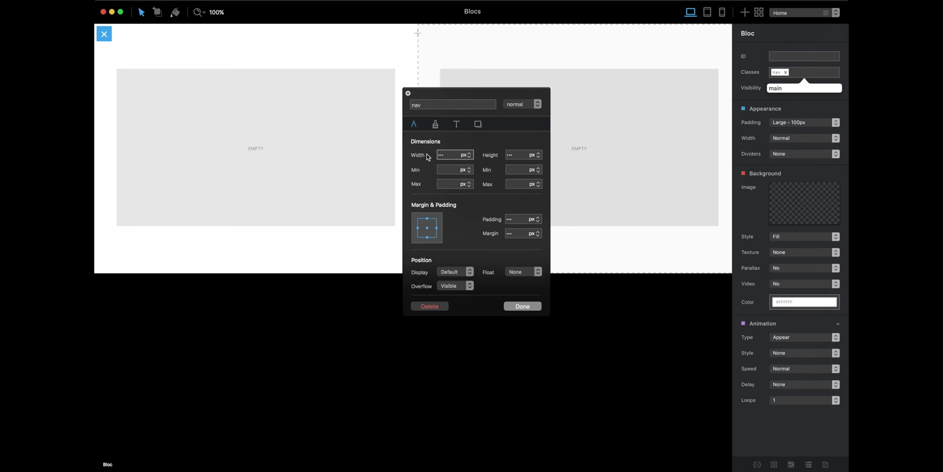
pyautogui.write('20')
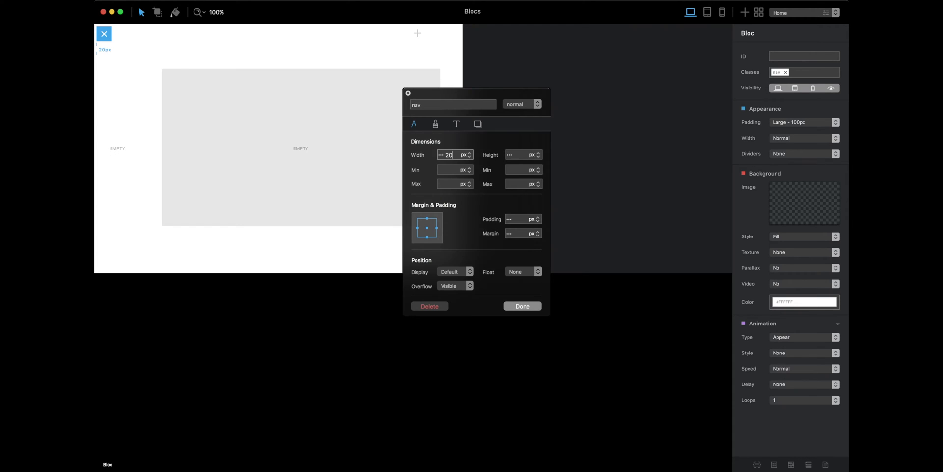
pyautogui.click(468, 155)
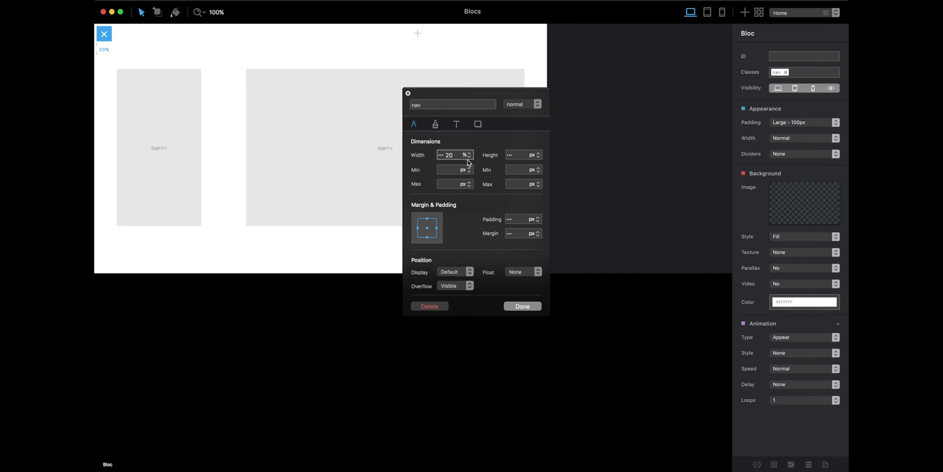
pyautogui.moveTo(523, 293)
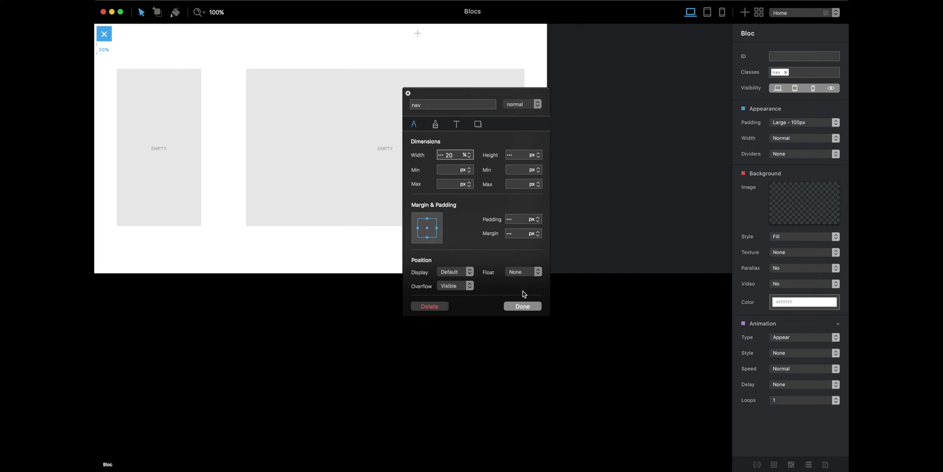
pyautogui.click(521, 306)
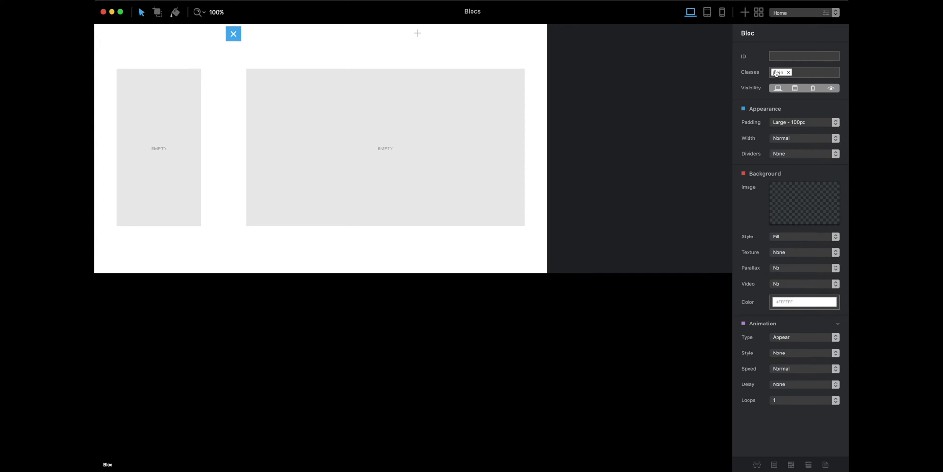
# Give the main class a width of 80%
pyautogui.click(778, 71)
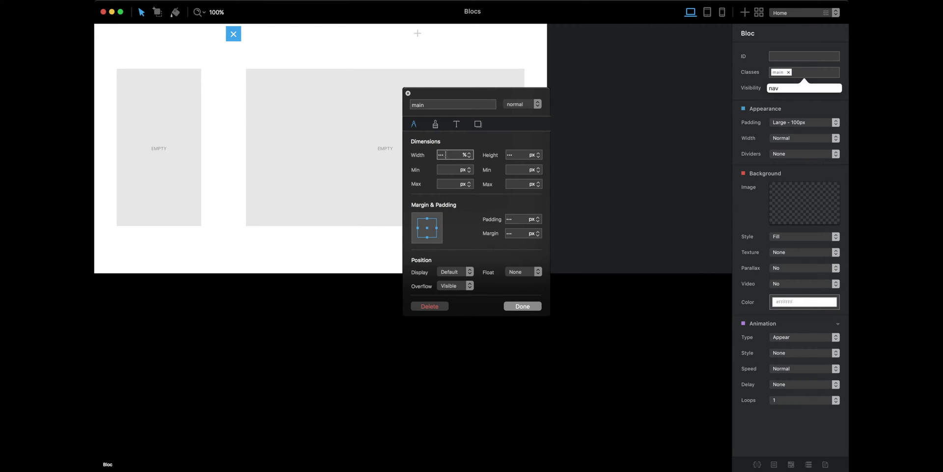
pyautogui.write('8')
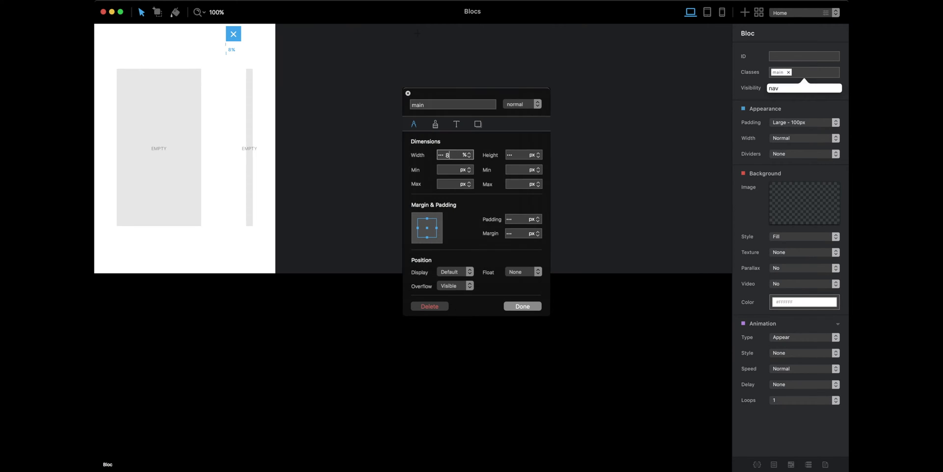
pyautogui.write('0')
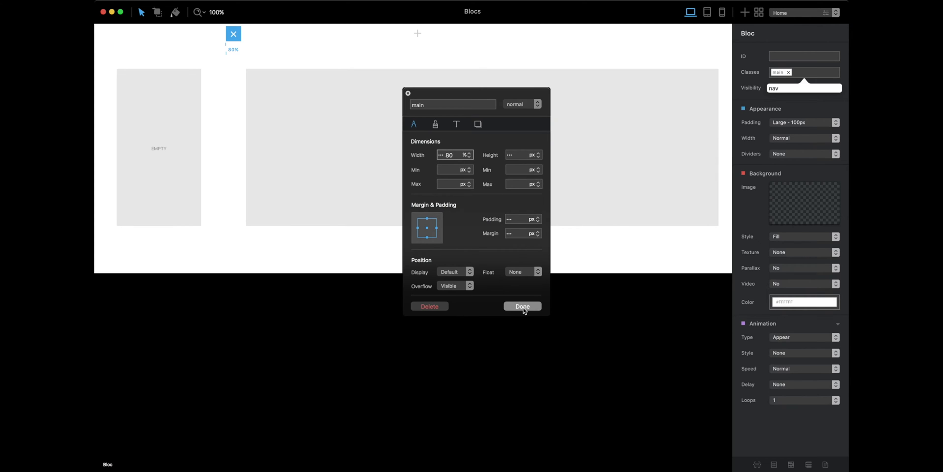
pyautogui.click(522, 307)
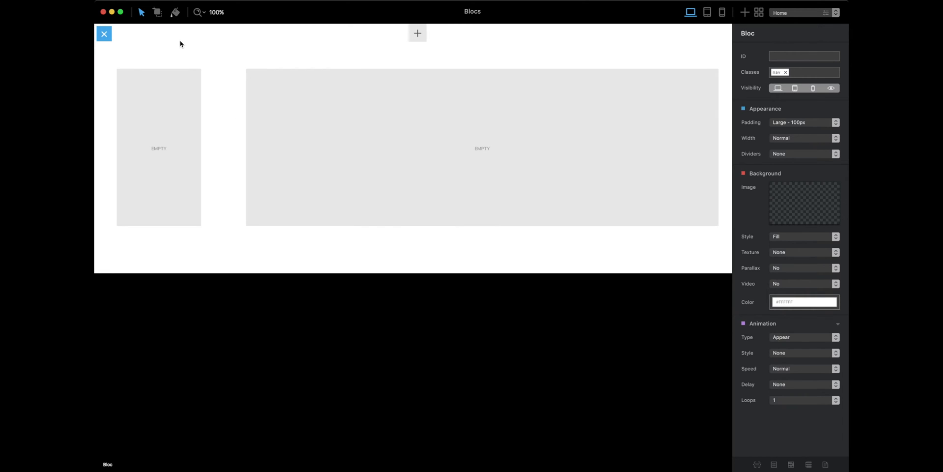
# Set the two-column bloc's padding to None, 0px
pyautogui.click(481, 147)
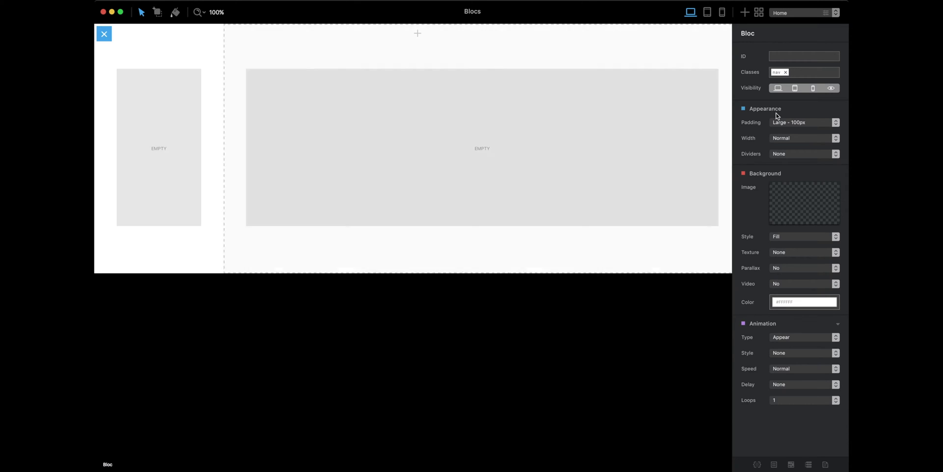
pyautogui.click(803, 122)
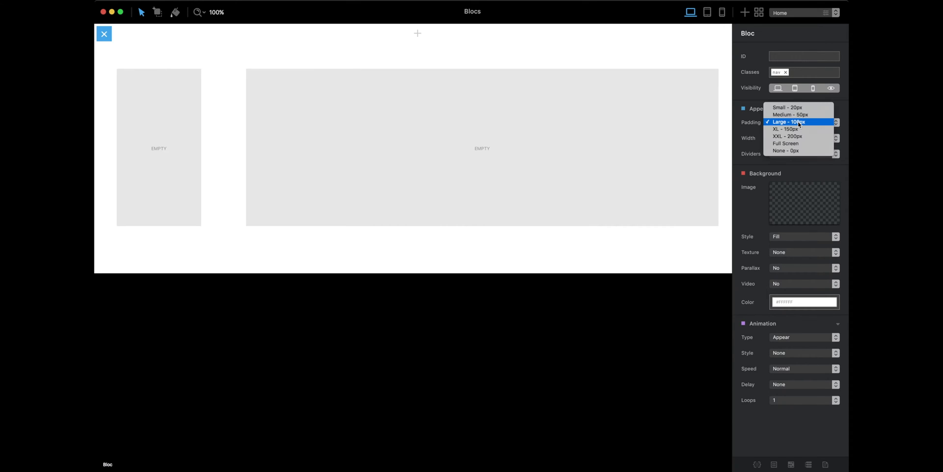
pyautogui.click(786, 143)
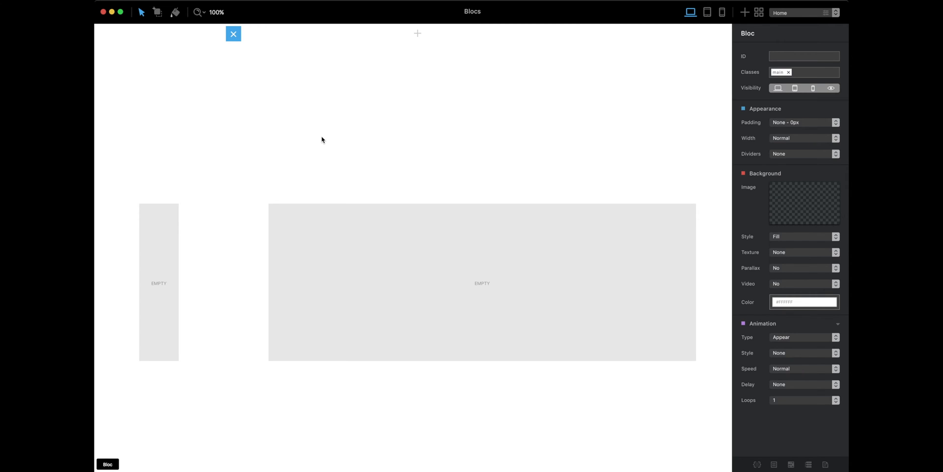
pyautogui.moveTo(336, 173)
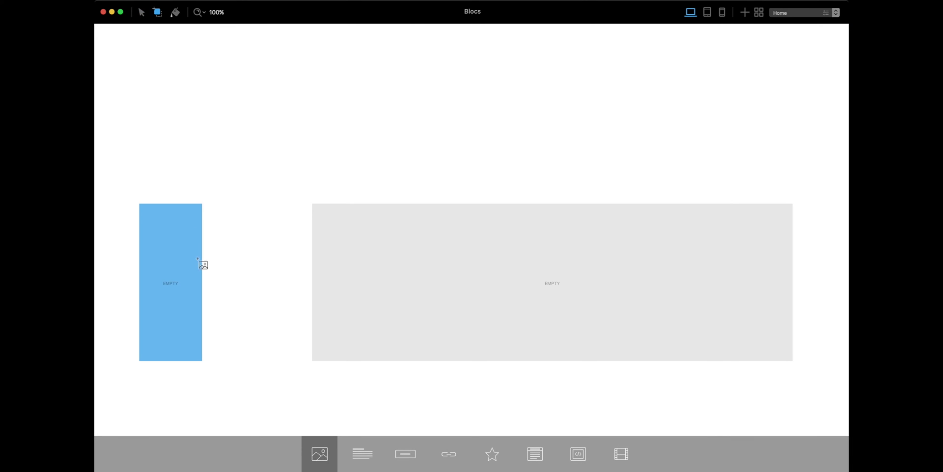
# Add a List bric to the left column and retitle the right-column heading 'Home page'
pyautogui.click(319, 453)
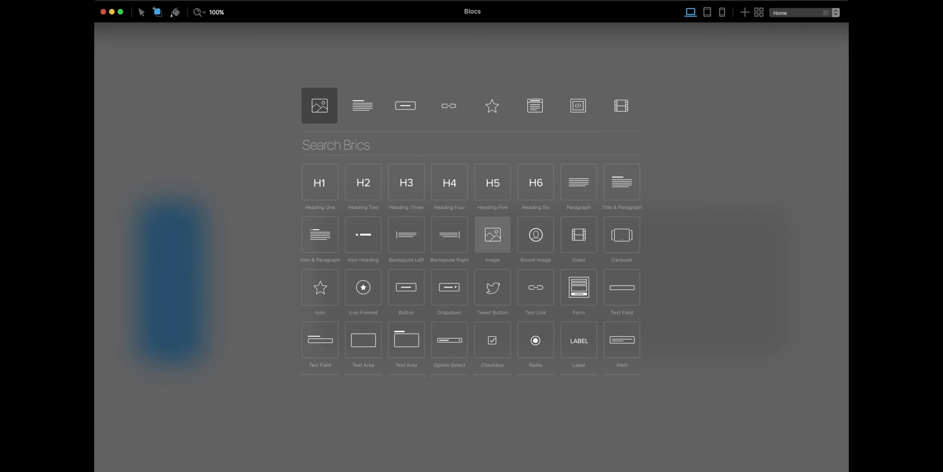
pyautogui.scroll(-3)
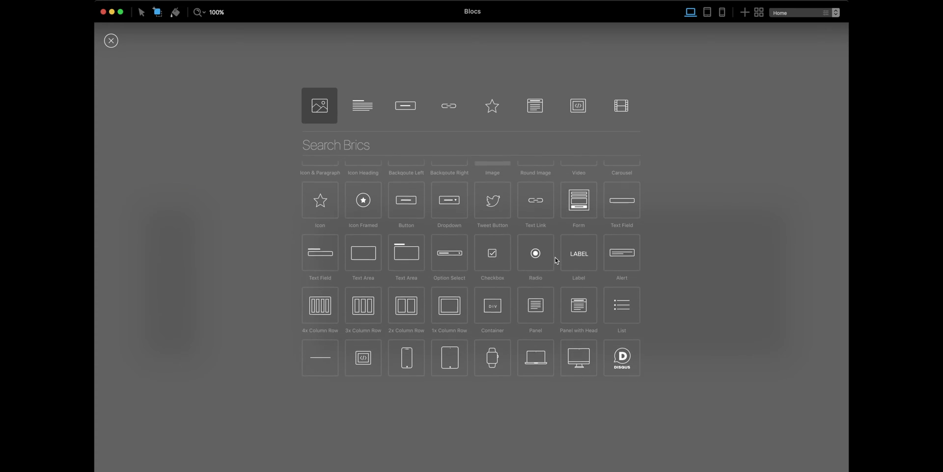
pyautogui.click(621, 305)
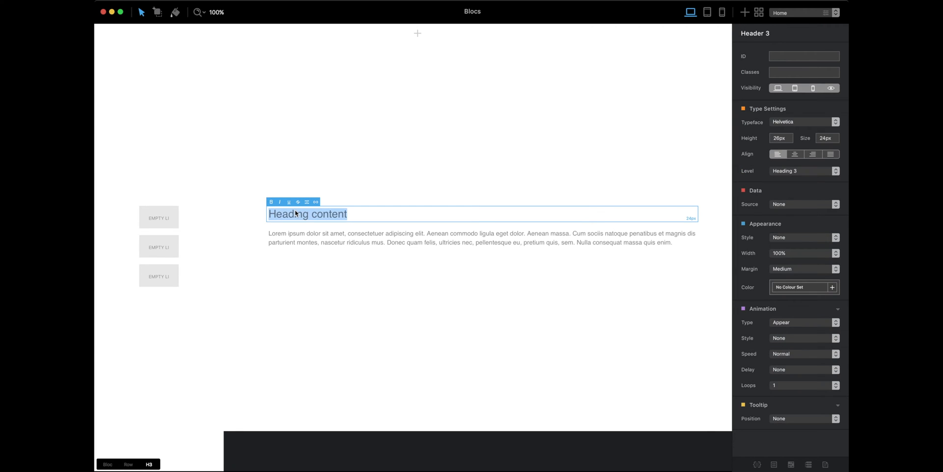
pyautogui.write('Home')
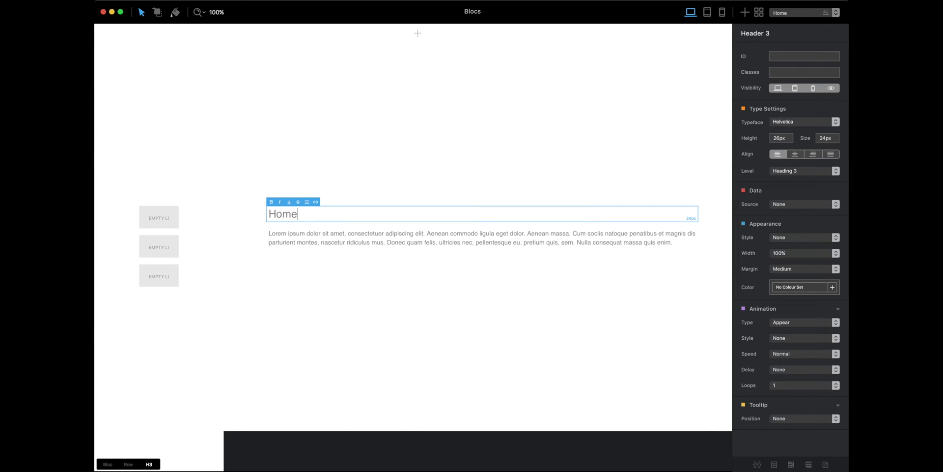
pyautogui.write('page')
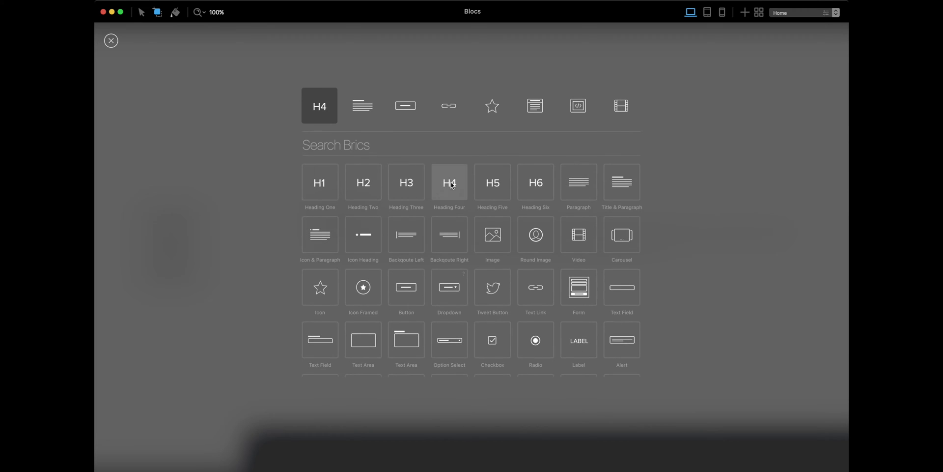
# Add Heading 4 brics to the nav column and start relabelling them Home, Gallery, Contact
pyautogui.click(449, 182)
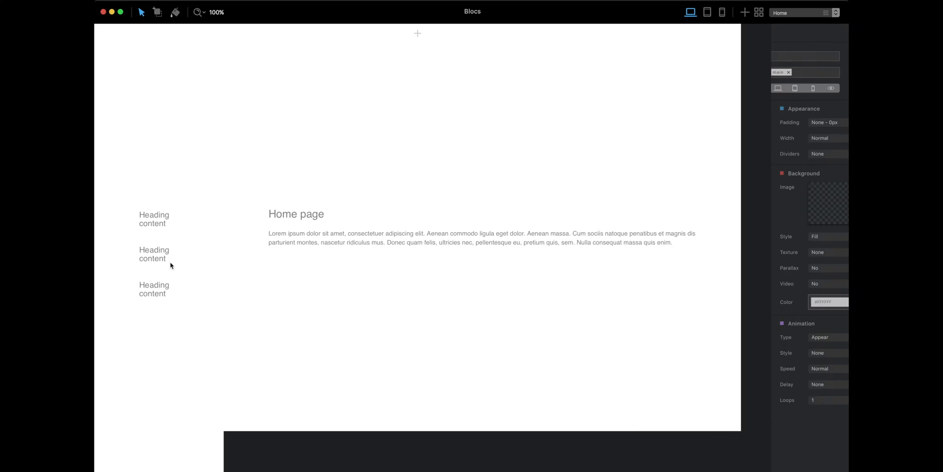
pyautogui.click(154, 219)
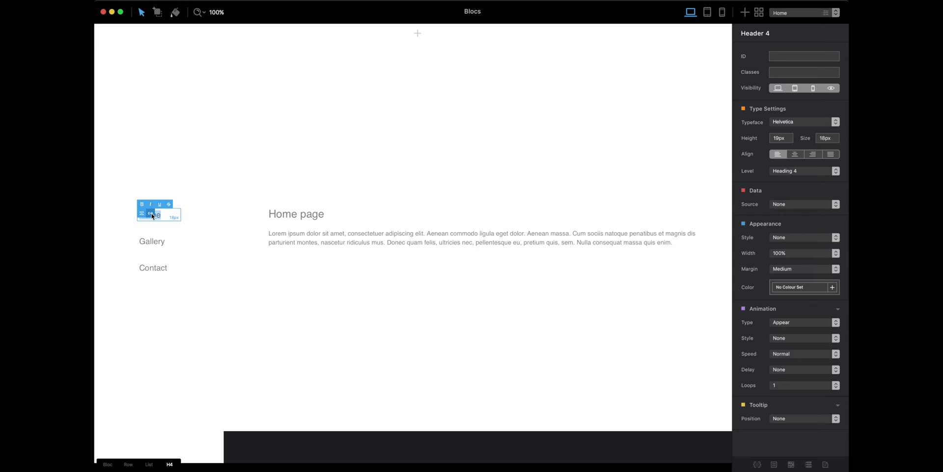
# Select the Home, Gallery and Contact links in the list to set them as page links
pyautogui.click(149, 214)
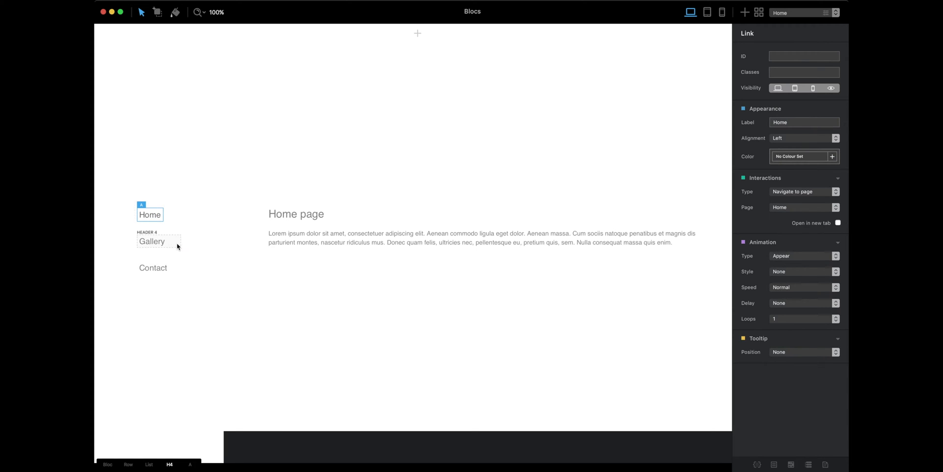
pyautogui.click(151, 242)
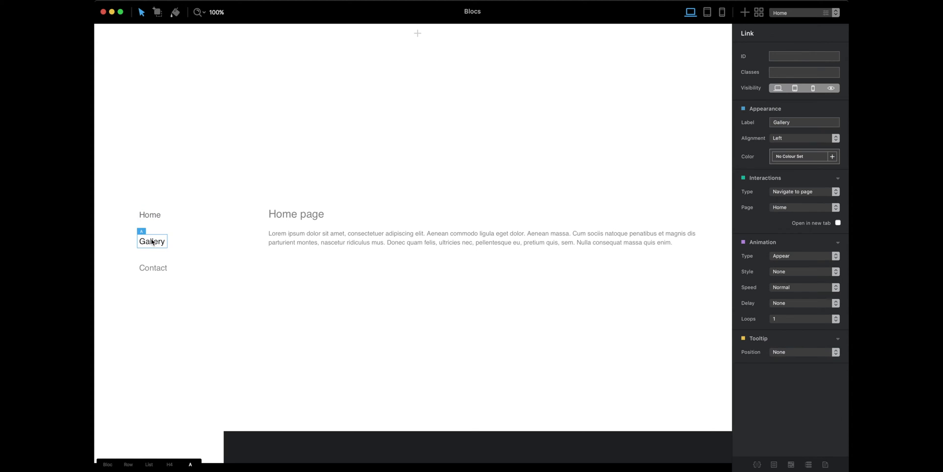
pyautogui.click(154, 267)
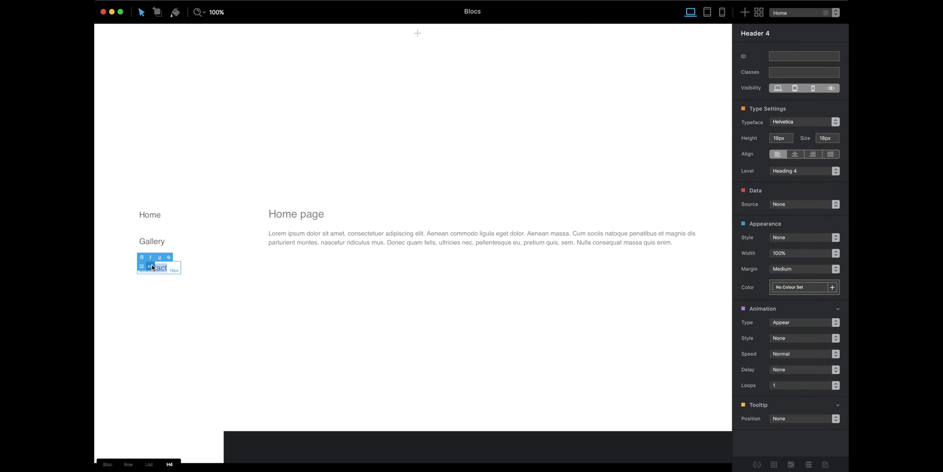
pyautogui.click(149, 214)
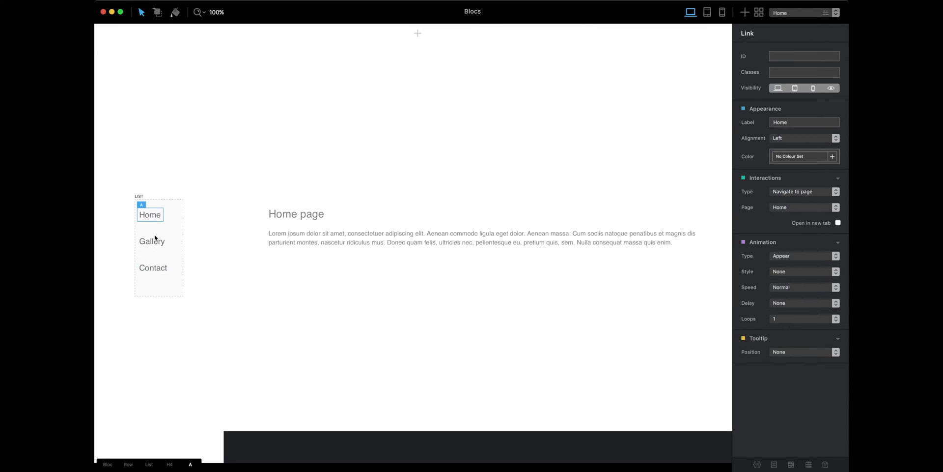
# Correct the Contact link text and select the whole navigation section
pyautogui.click(153, 267)
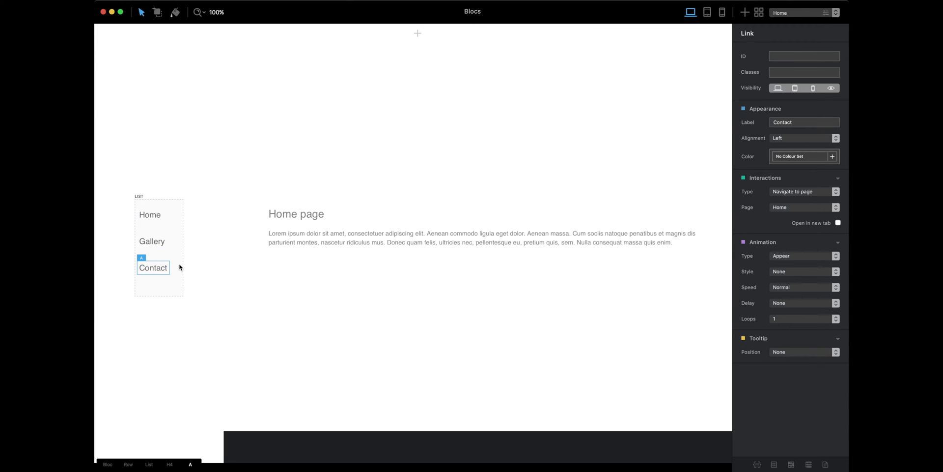
pyautogui.doubleClick(152, 267)
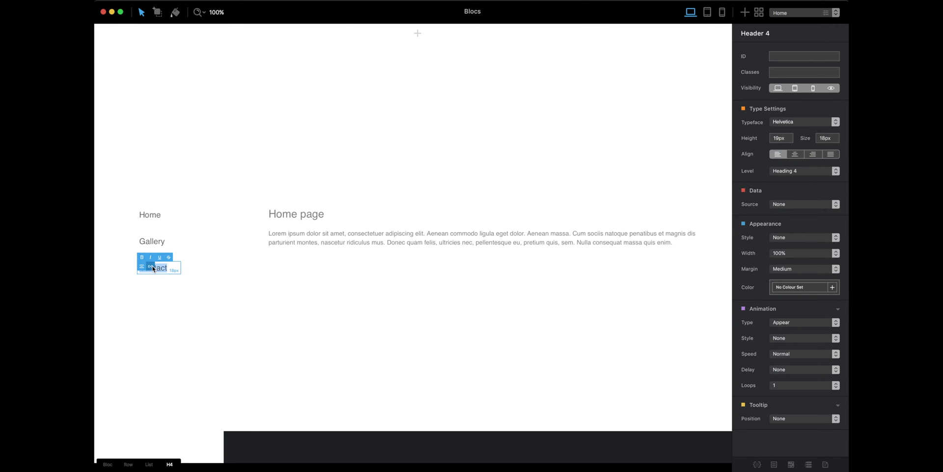
pyautogui.moveTo(141, 267)
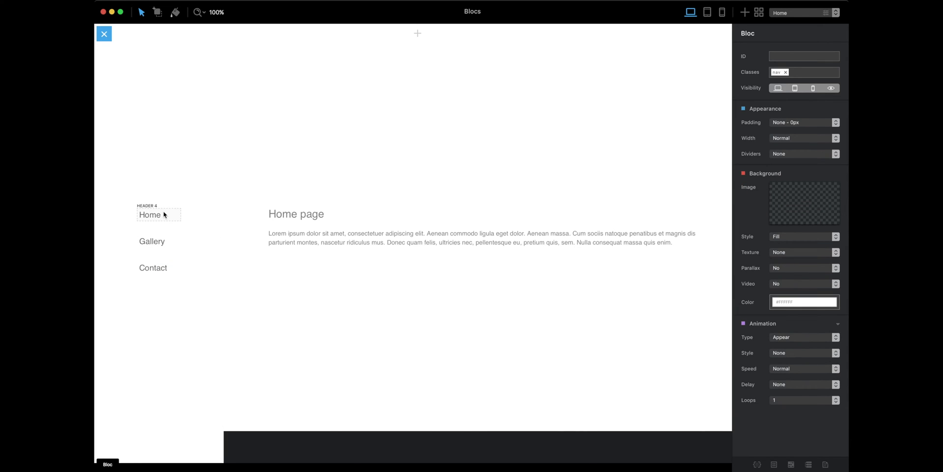
pyautogui.click(149, 214)
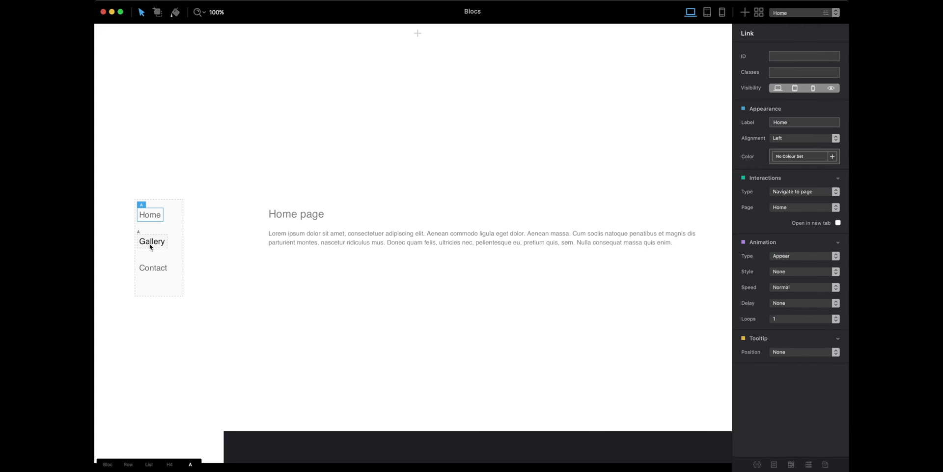
pyautogui.click(153, 267)
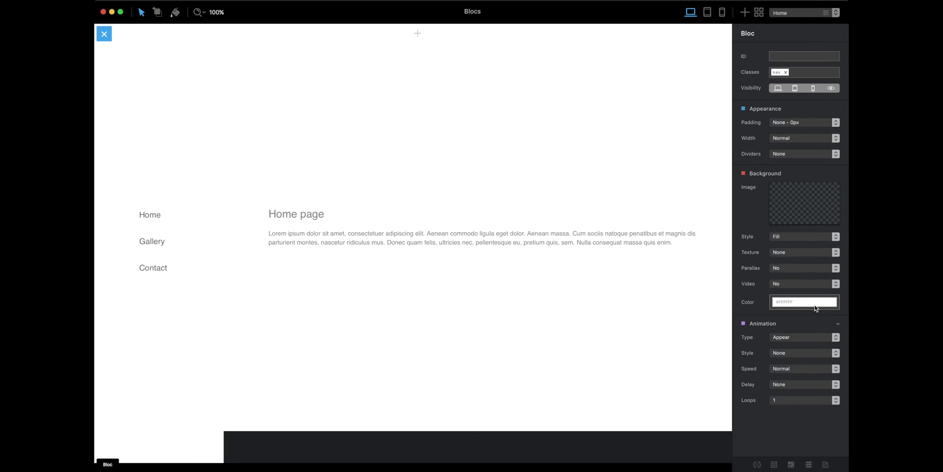
# Give the navigation column a light grey background of hex F2F2F2
pyautogui.click(804, 302)
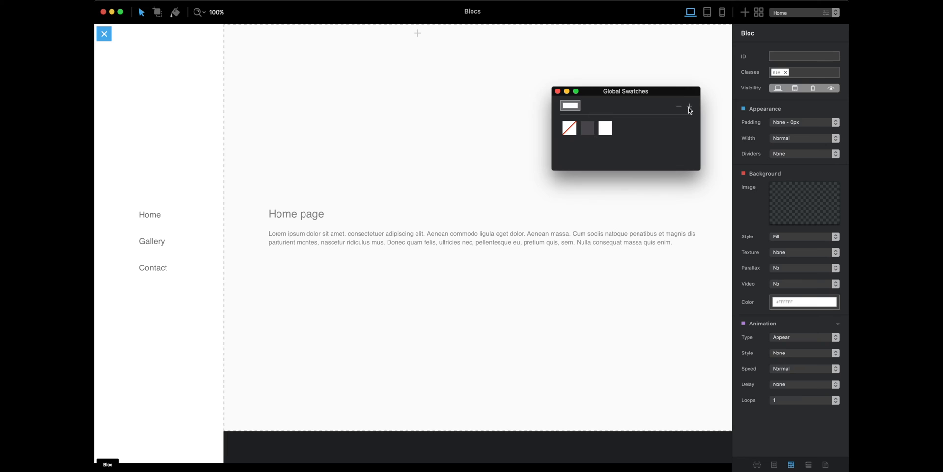
pyautogui.click(689, 106)
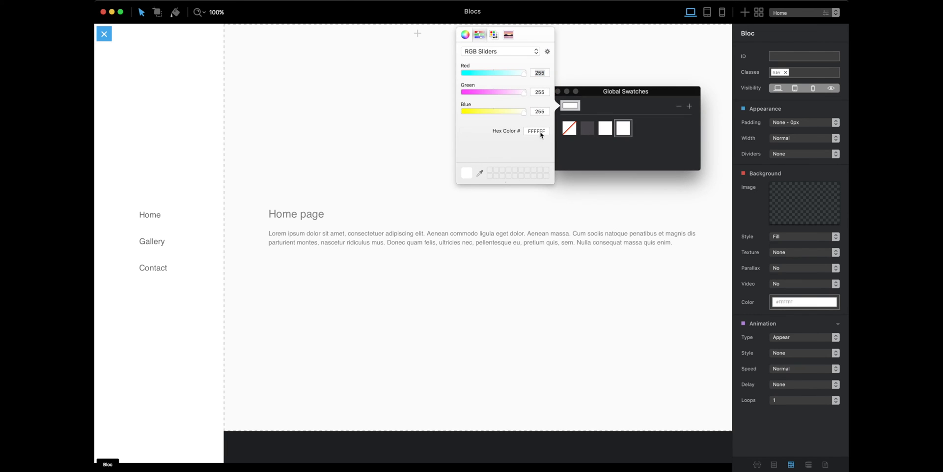
pyautogui.write('F2F2F2')
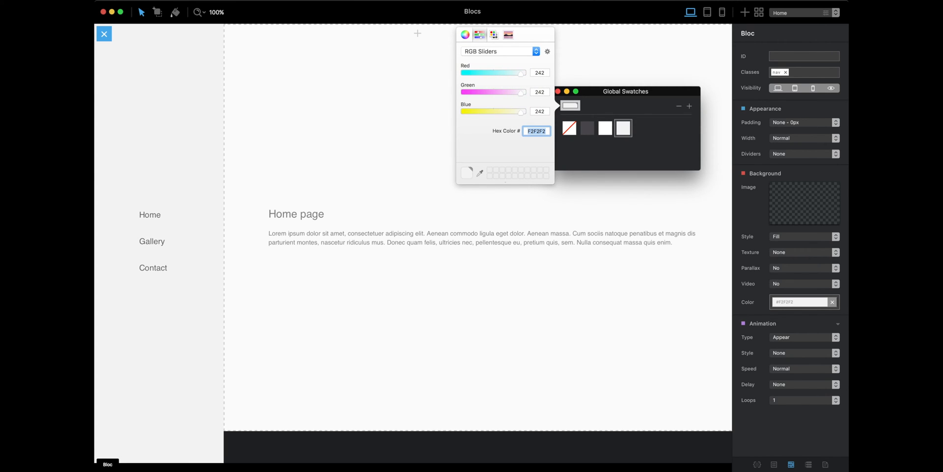
pyautogui.click(558, 90)
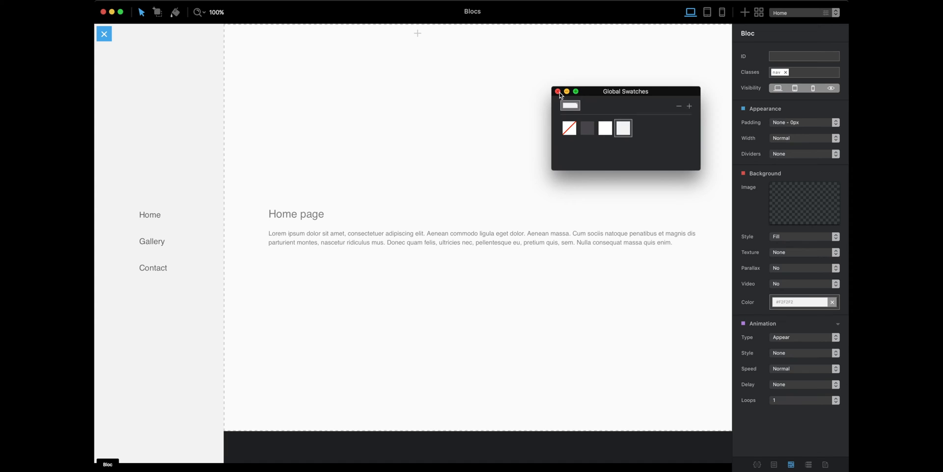
pyautogui.click(558, 91)
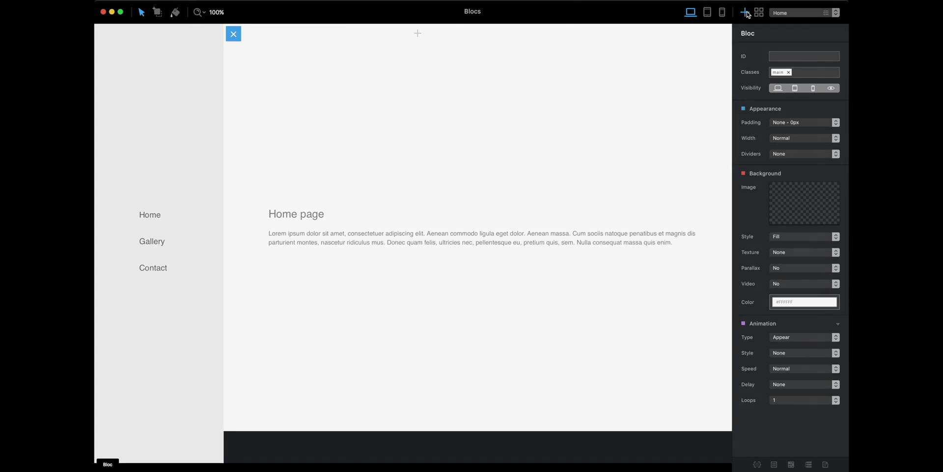
# Create a Gallery page duplicated from Home without nav or footer areas
pyautogui.click(746, 11)
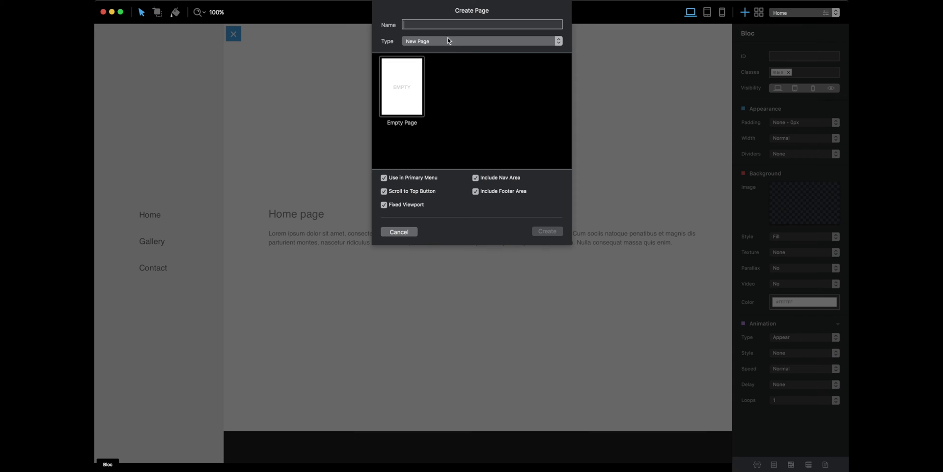
pyautogui.write('Gallery')
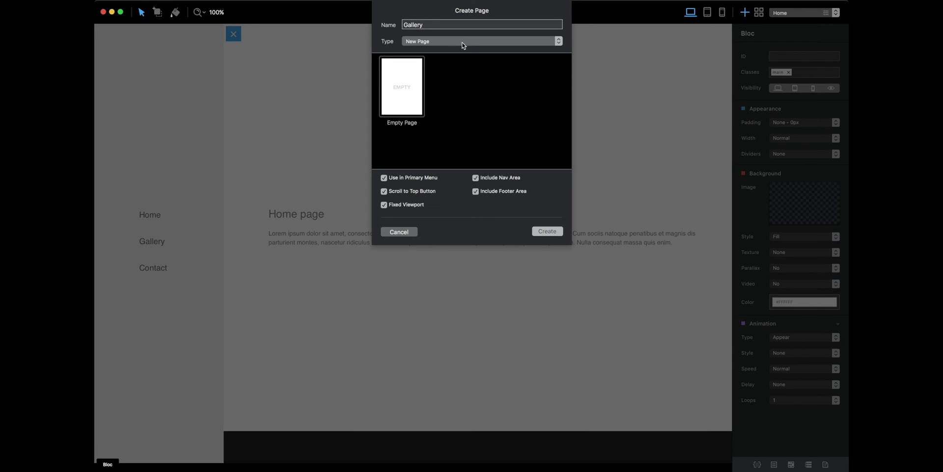
pyautogui.click(479, 41)
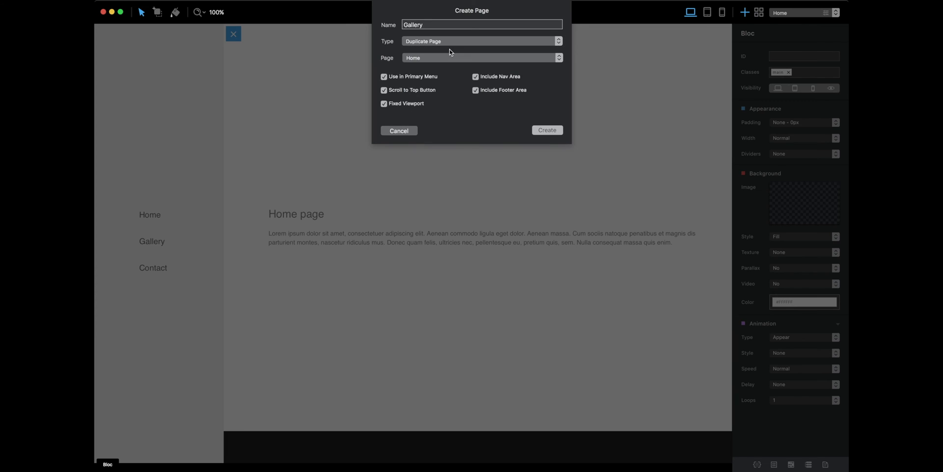
pyautogui.moveTo(438, 44)
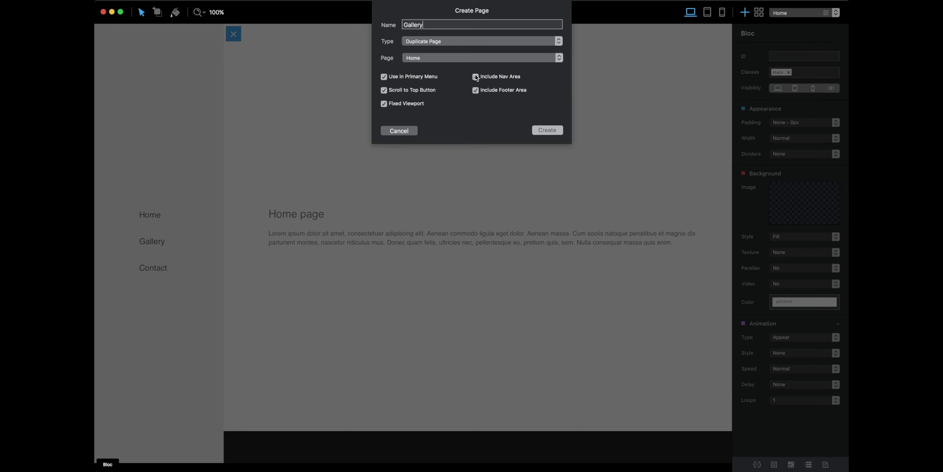
pyautogui.click(475, 91)
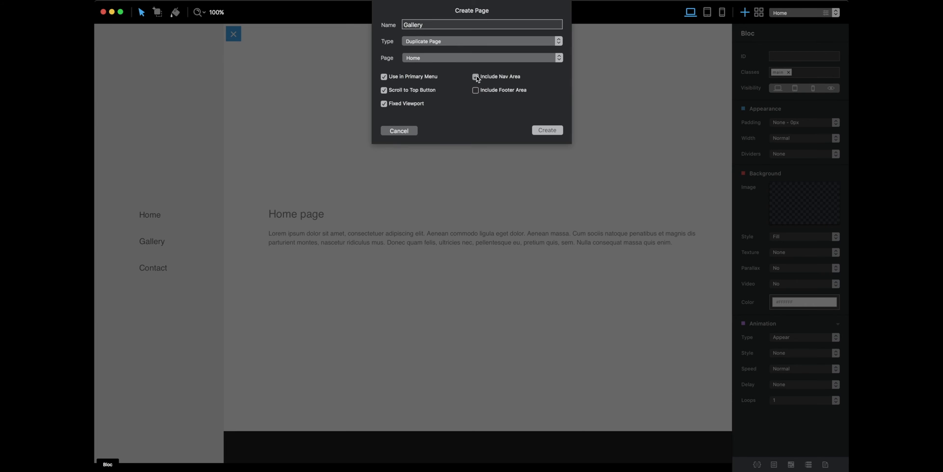
pyautogui.click(476, 77)
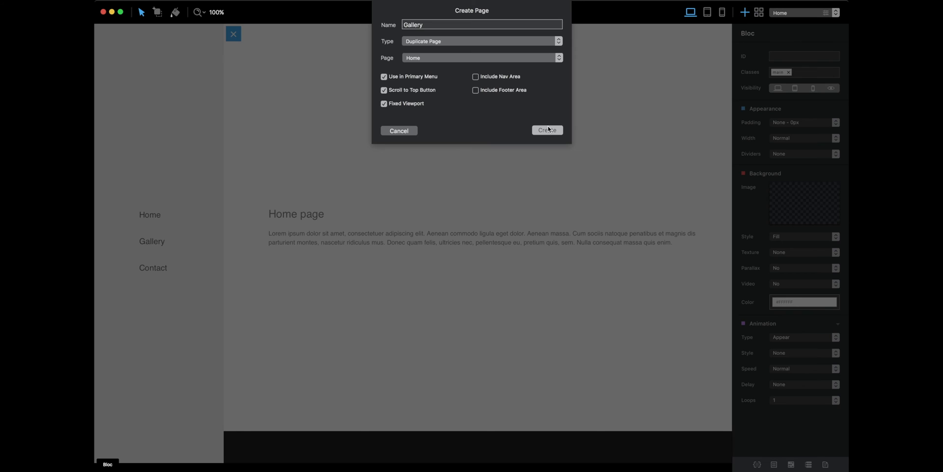
pyautogui.moveTo(552, 130)
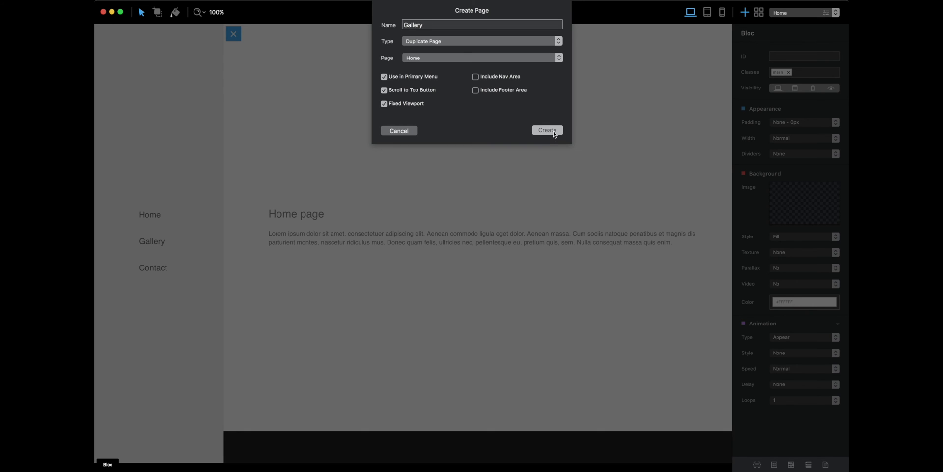
pyautogui.click(547, 131)
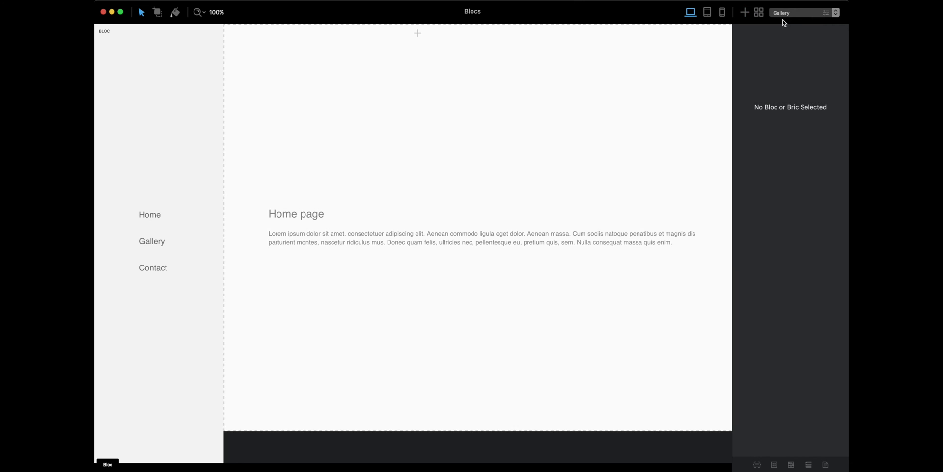
# Change the new page's heading to 'Gallery page'
pyautogui.click(296, 214)
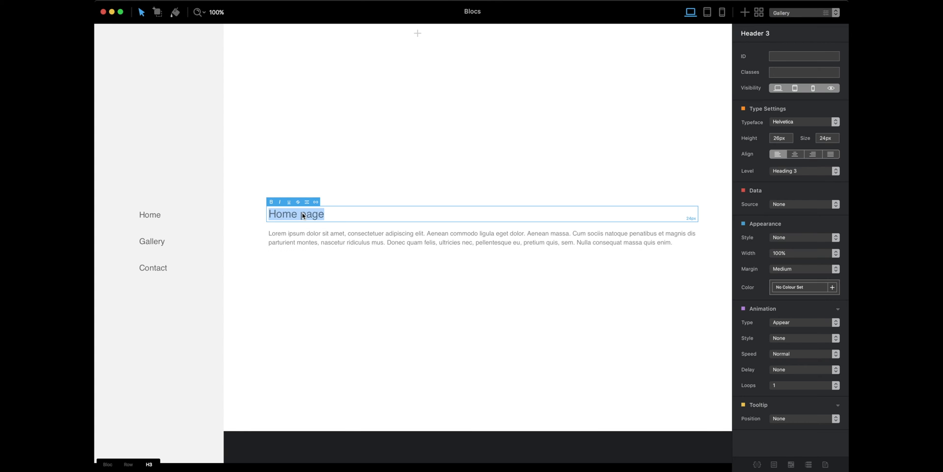
pyautogui.write('Gallery')
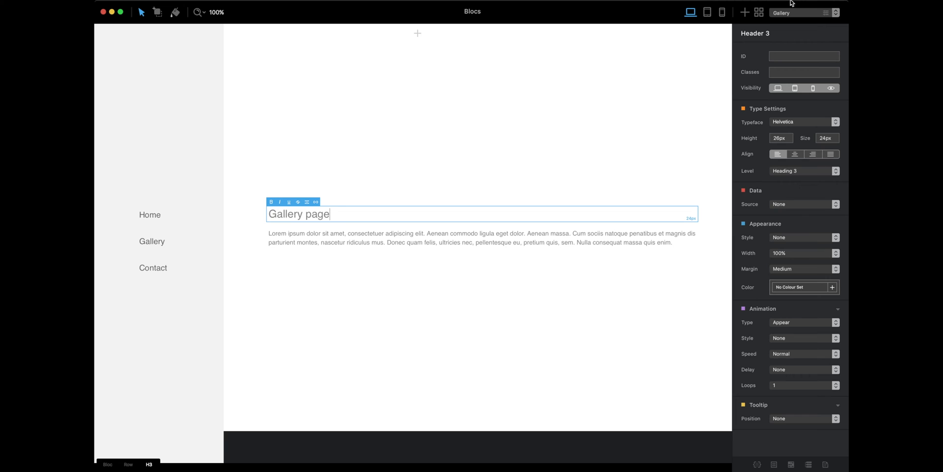
# Create a Contact page duplicated from Home without the nav area
pyautogui.click(744, 11)
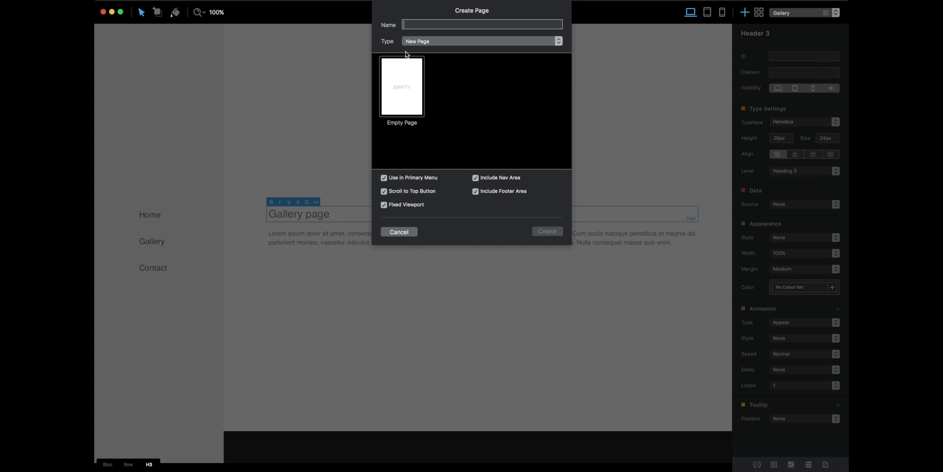
pyautogui.write('Contact')
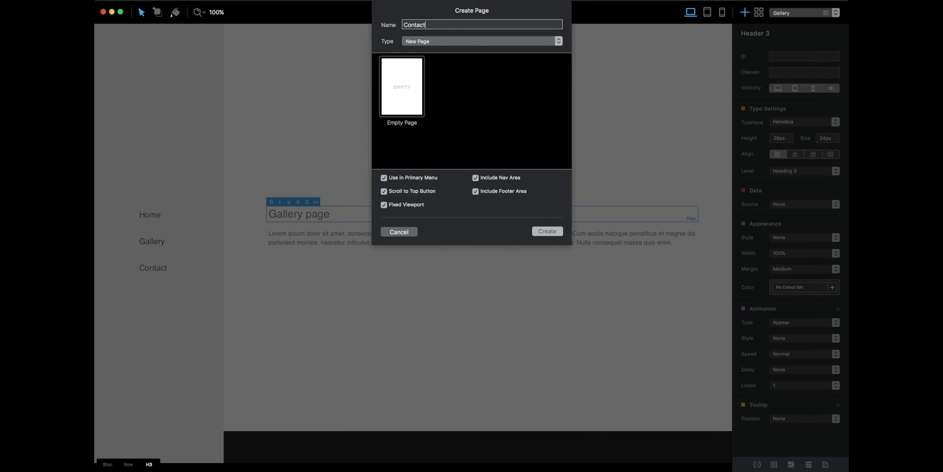
pyautogui.click(481, 41)
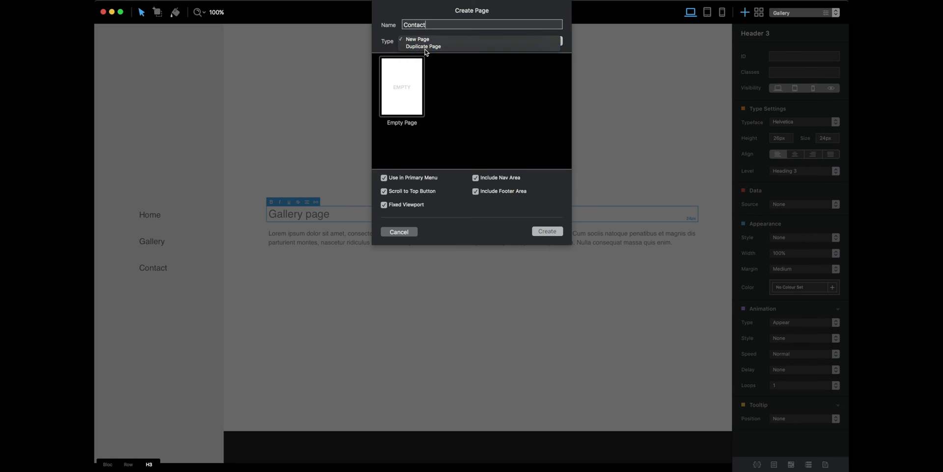
pyautogui.click(422, 46)
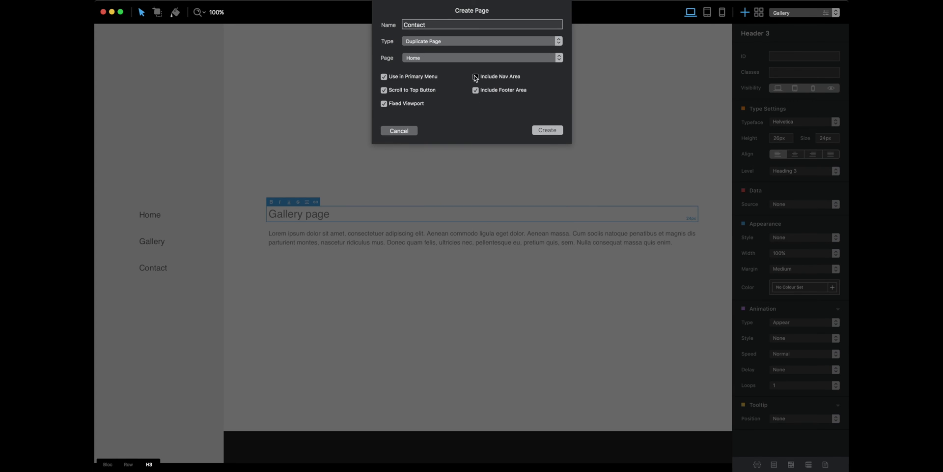
pyautogui.click(475, 90)
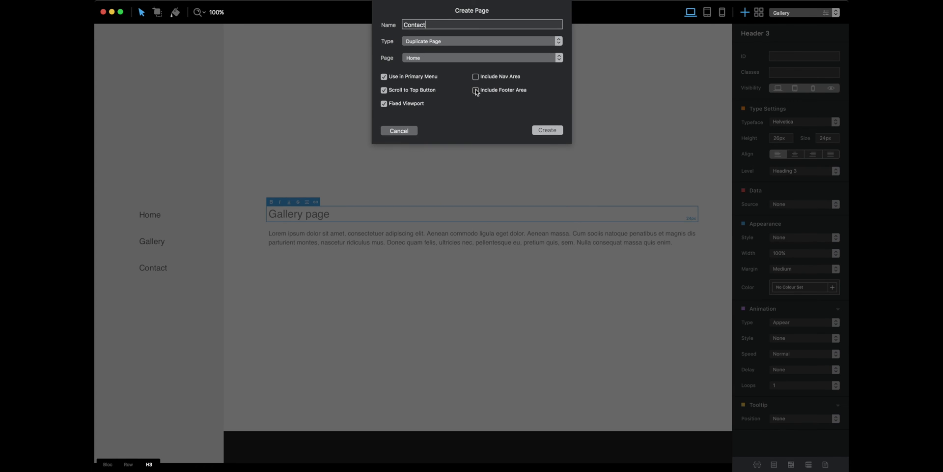
pyautogui.click(545, 130)
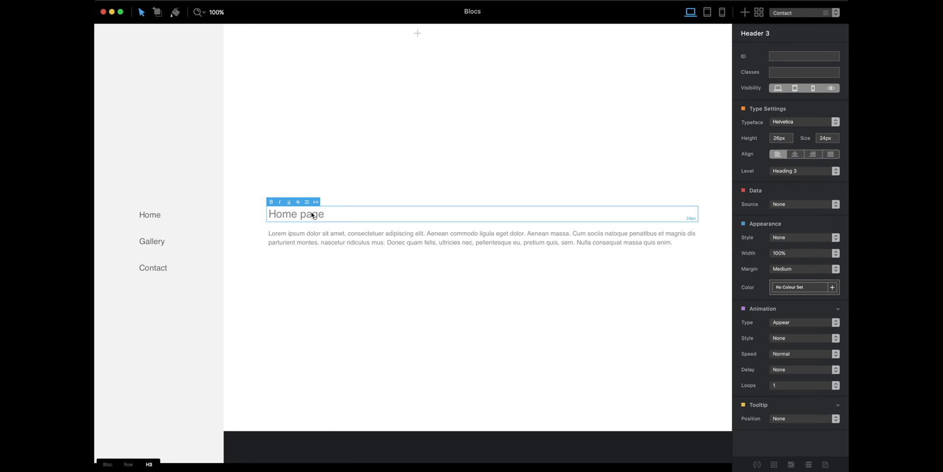
# Title the Contact page 'Contact page' and replace its paragraph with a contact form
pyautogui.write('Cont')
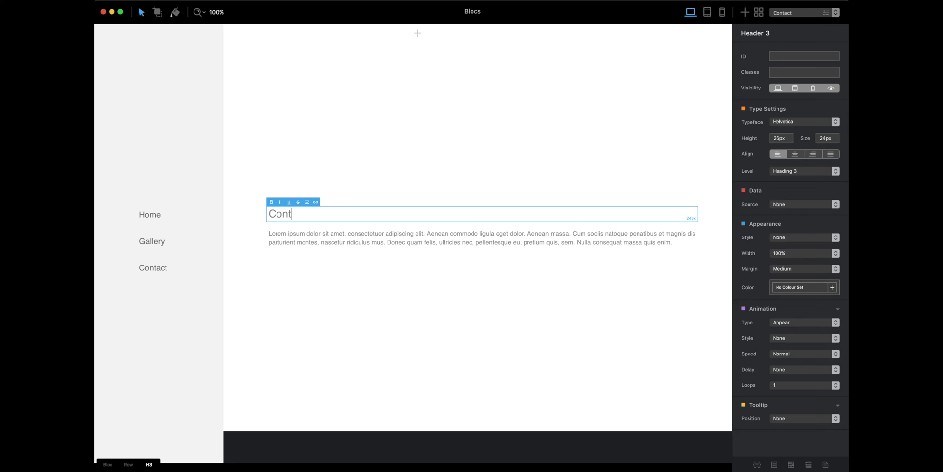
pyautogui.write('act page')
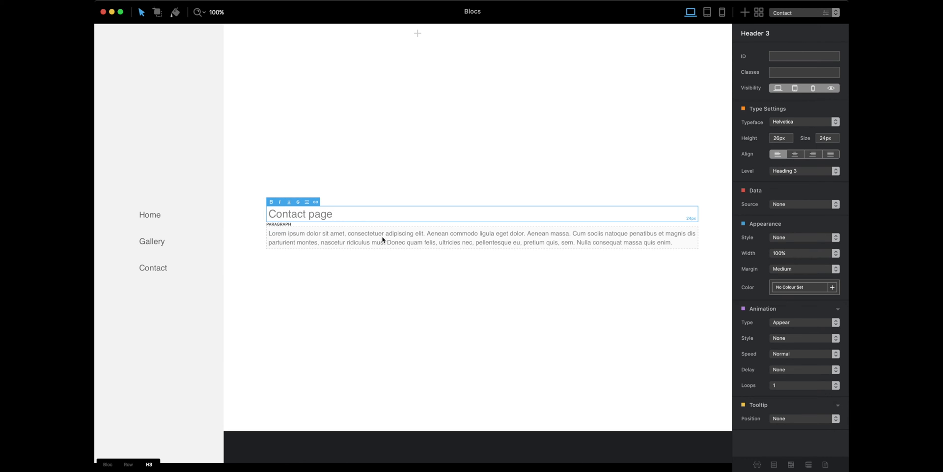
pyautogui.click(481, 238)
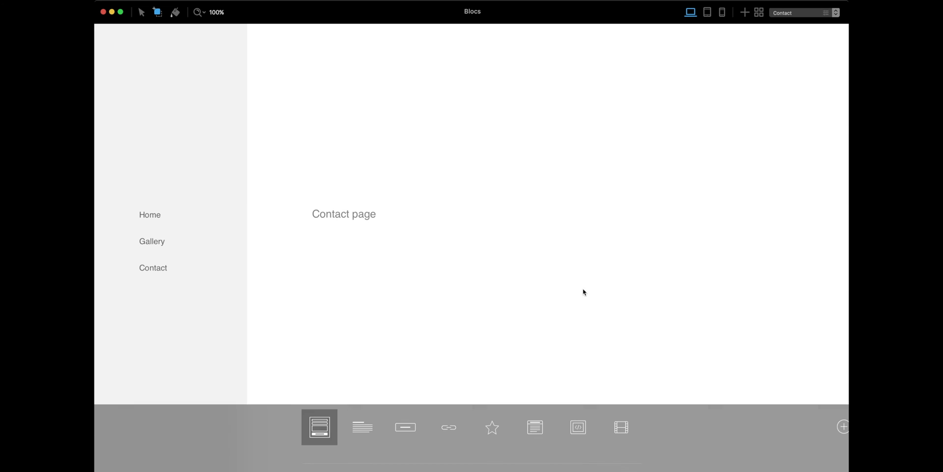
pyautogui.click(319, 427)
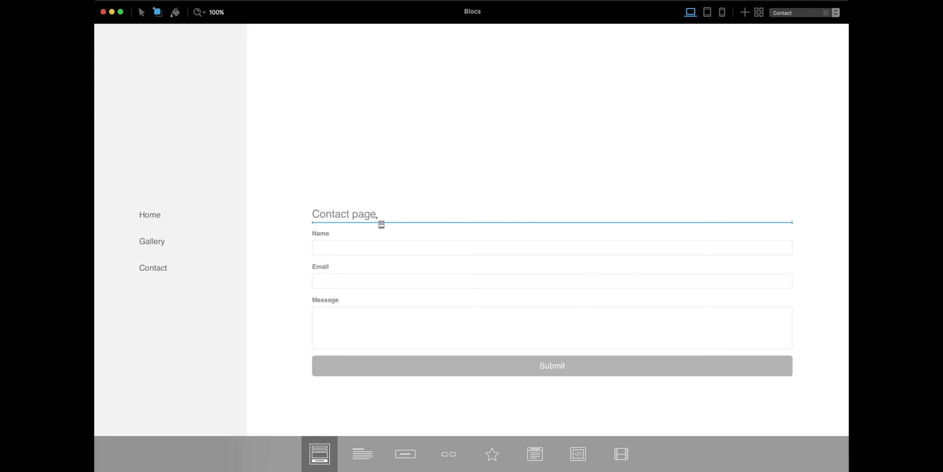
pyautogui.click(345, 214)
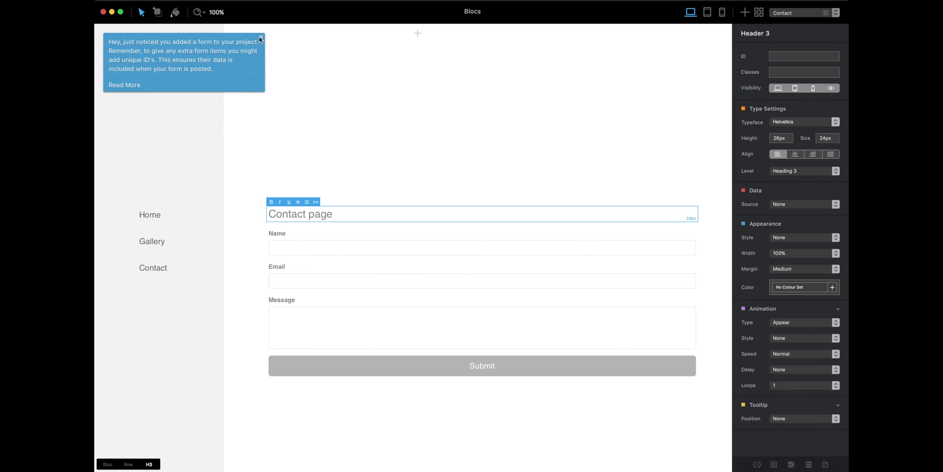
# Switch to the Gallery page and delete its placeholder paragraph
pyautogui.click(803, 12)
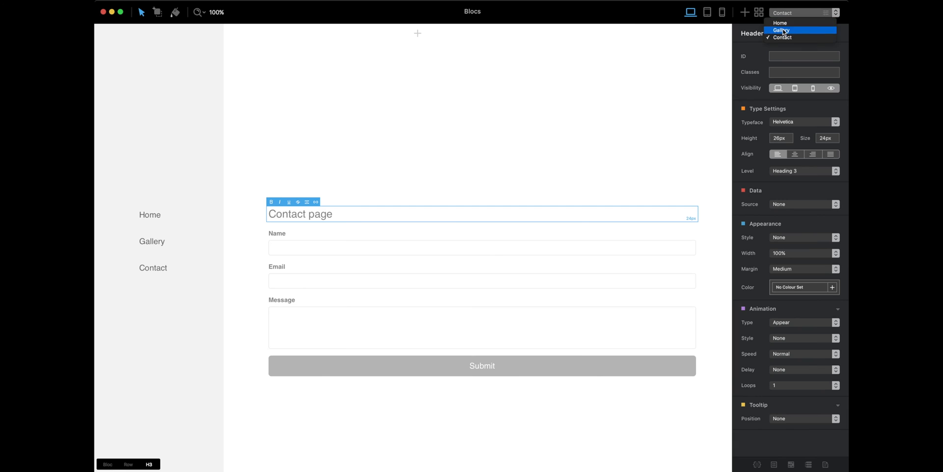
pyautogui.click(781, 31)
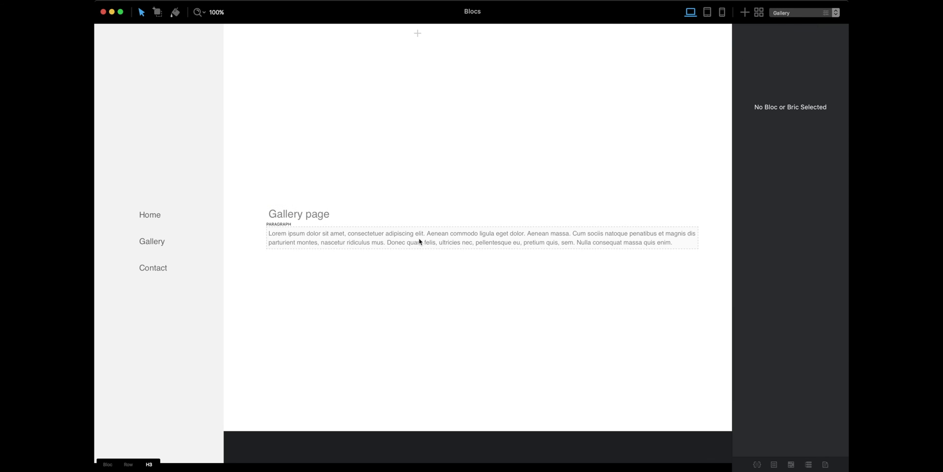
pyautogui.rightClick(420, 242)
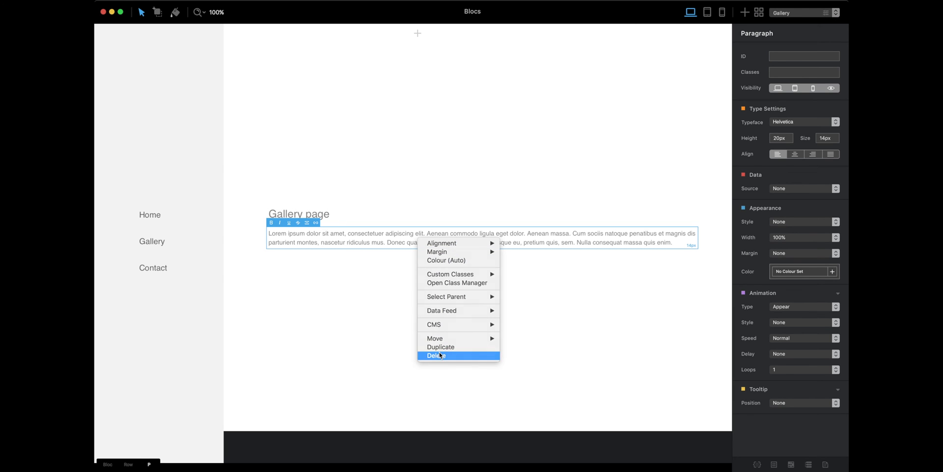
pyautogui.click(434, 355)
pyautogui.write('ima')
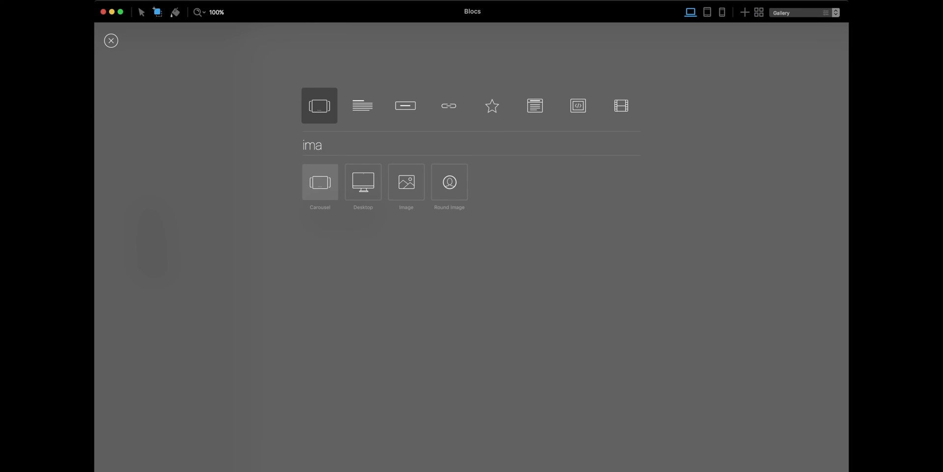
# Add an image carousel to the Gallery page with the red maple leaves photo as a slide
pyautogui.click(319, 182)
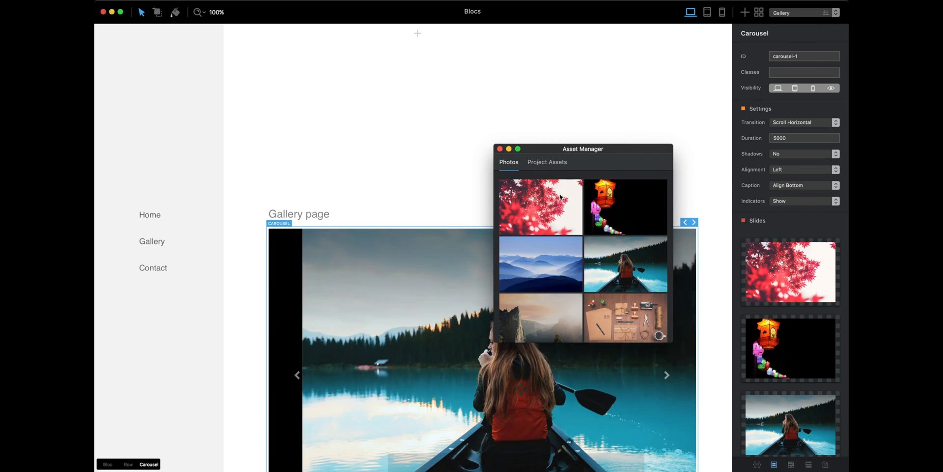
pyautogui.click(499, 149)
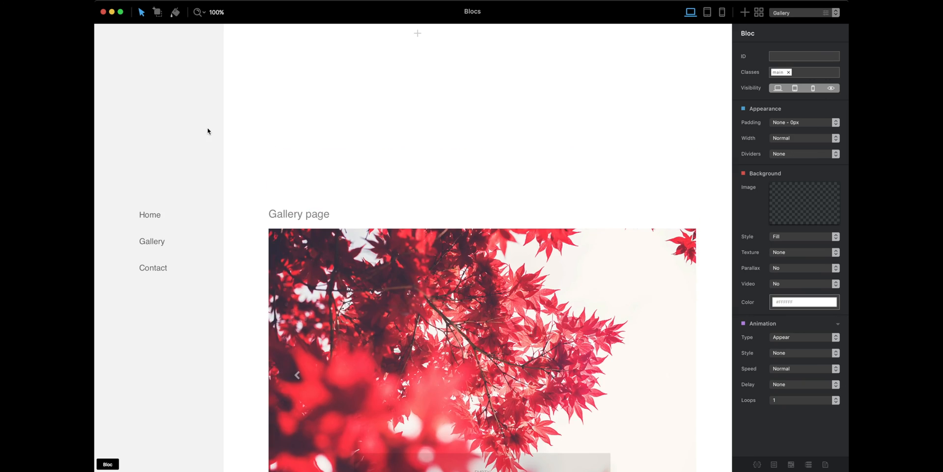
# On the Home page, select the side menu's Gallery link and review the link destinations
pyautogui.click(800, 12)
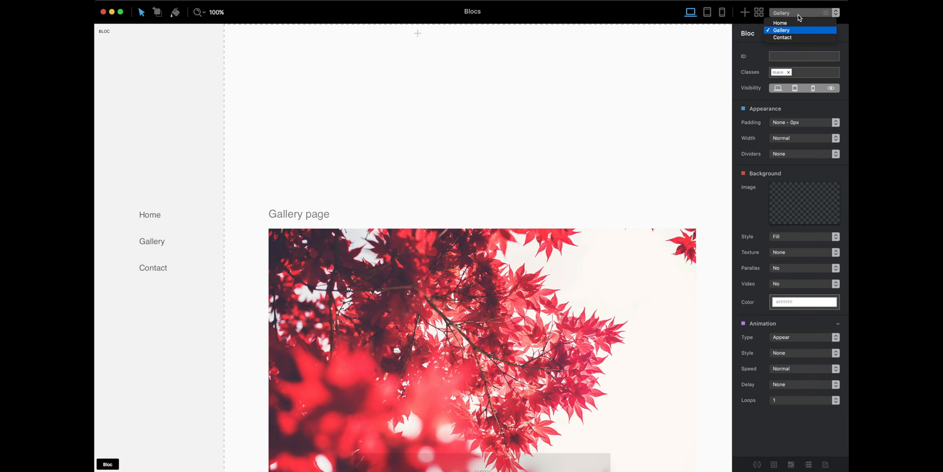
pyautogui.click(780, 22)
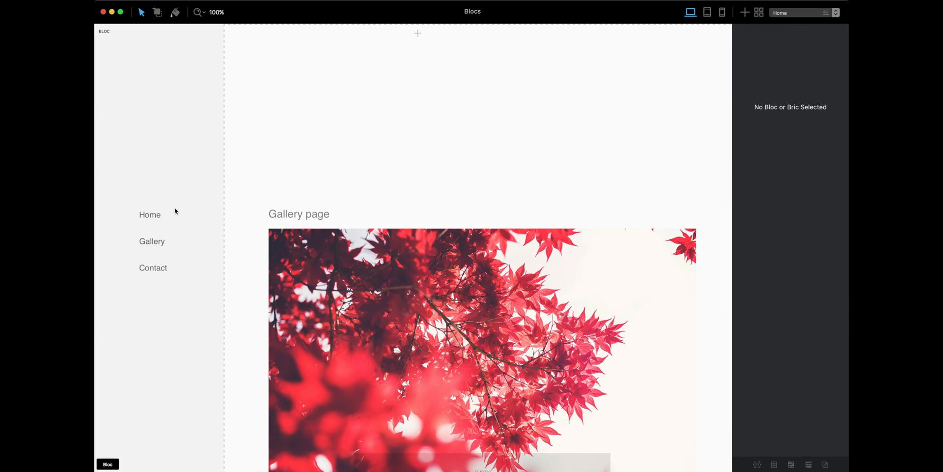
pyautogui.click(152, 240)
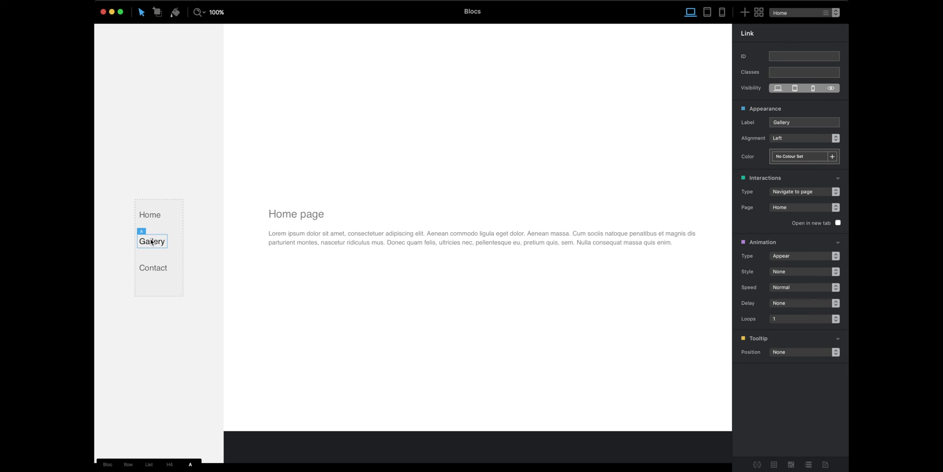
pyautogui.click(150, 214)
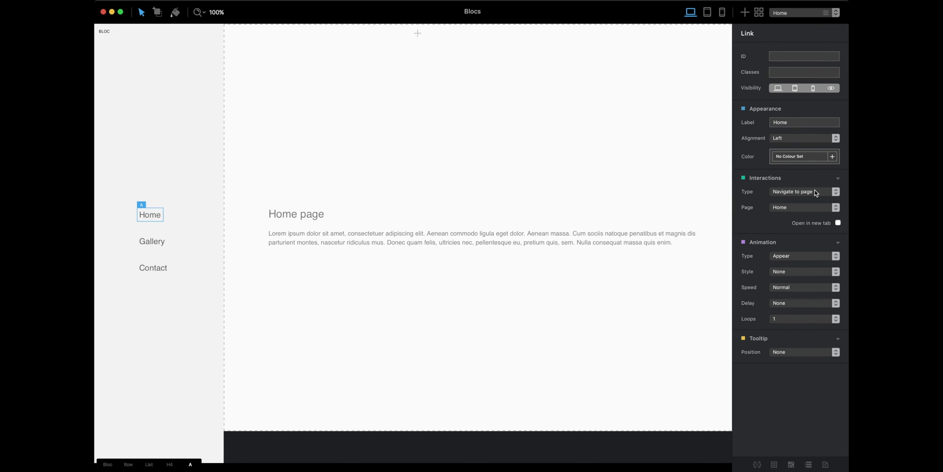
pyautogui.click(153, 242)
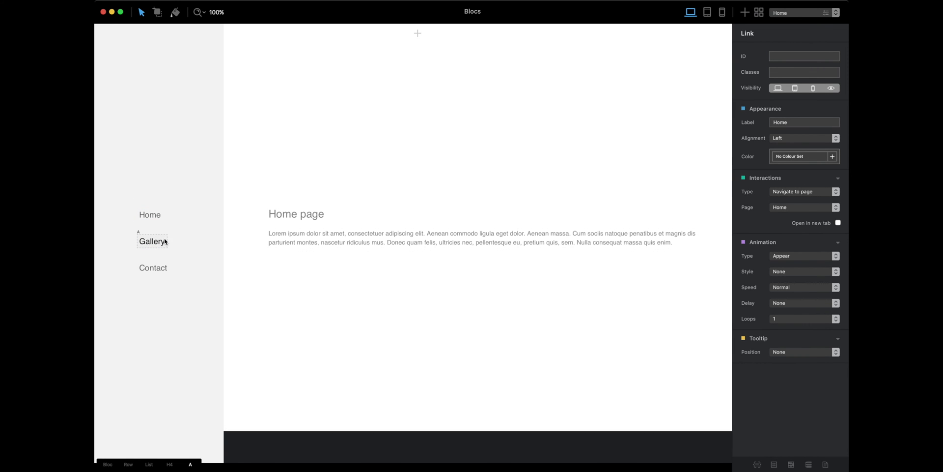
pyautogui.click(152, 241)
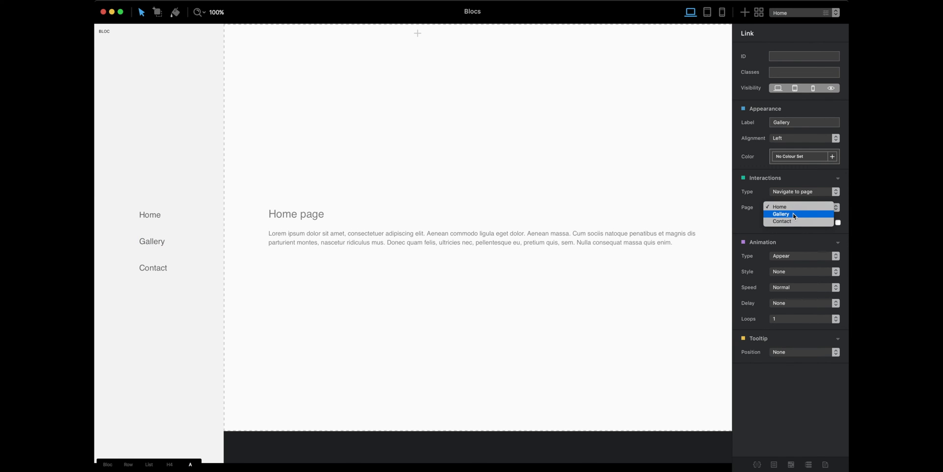
# Point the Gallery link to the Gallery page and the Contact link to the Contact page
pyautogui.click(781, 213)
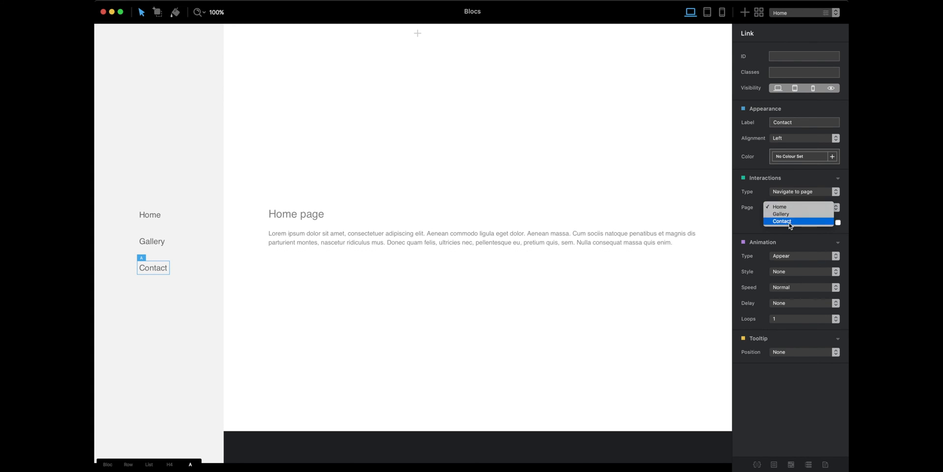
pyautogui.click(782, 221)
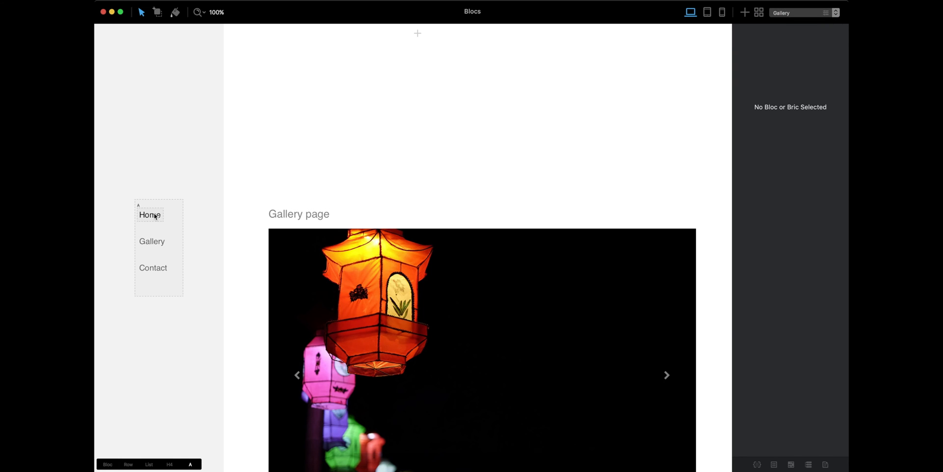
# Set the selected sidebar link to navigate to the Contact page
pyautogui.click(152, 242)
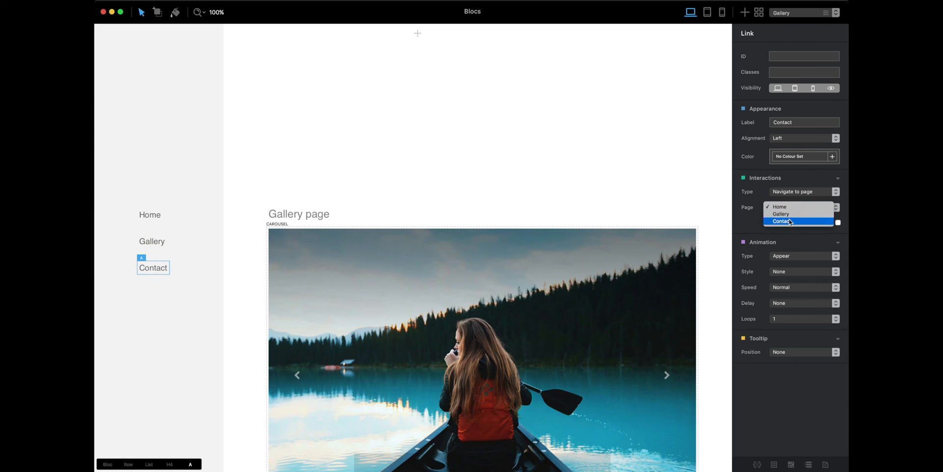
pyautogui.click(782, 221)
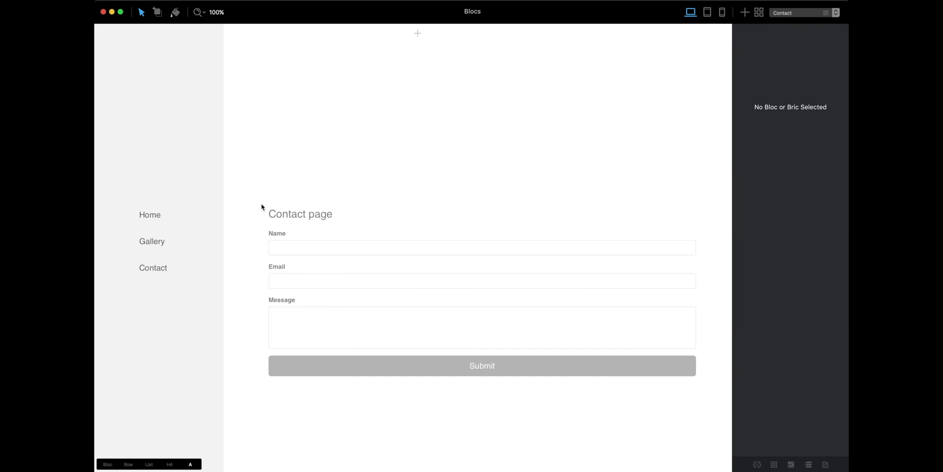
# Check the settings of the Gallery, Contact and Home sidebar links
pyautogui.click(151, 241)
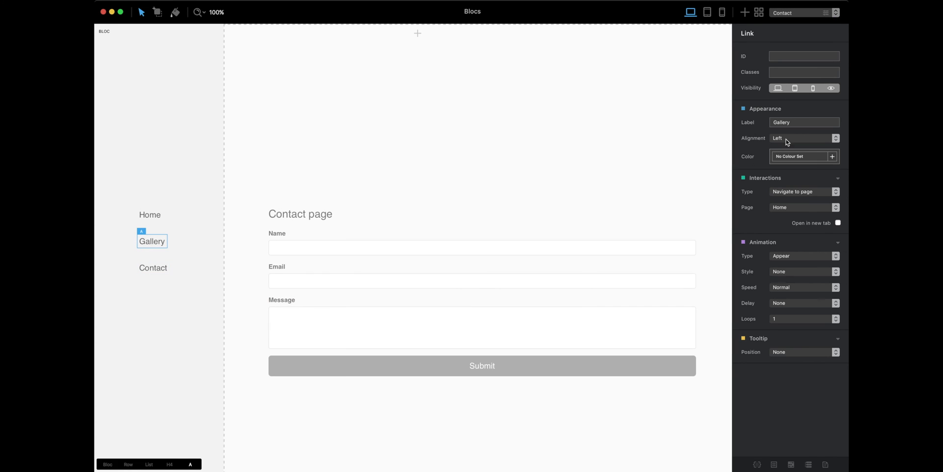
pyautogui.click(803, 207)
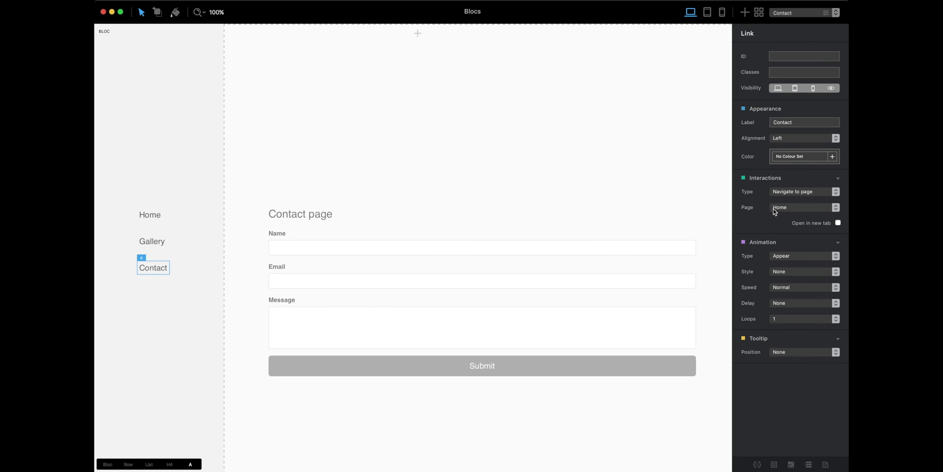
pyautogui.click(802, 208)
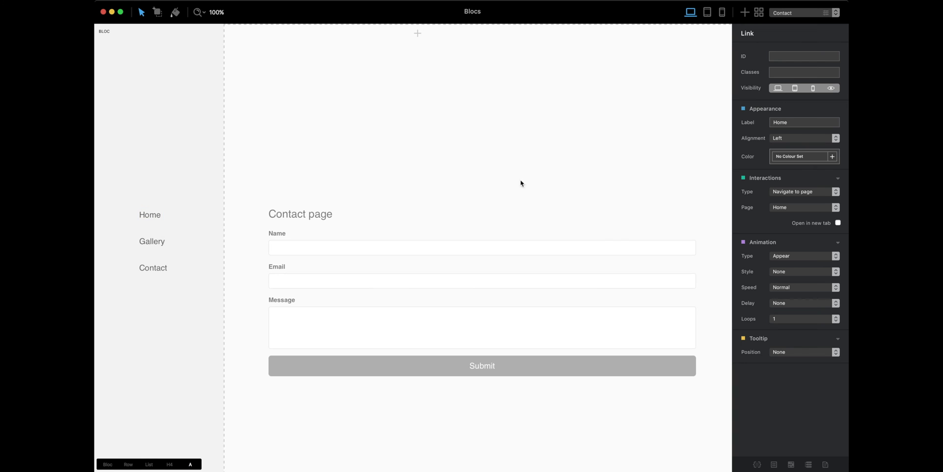
pyautogui.moveTo(793, 26)
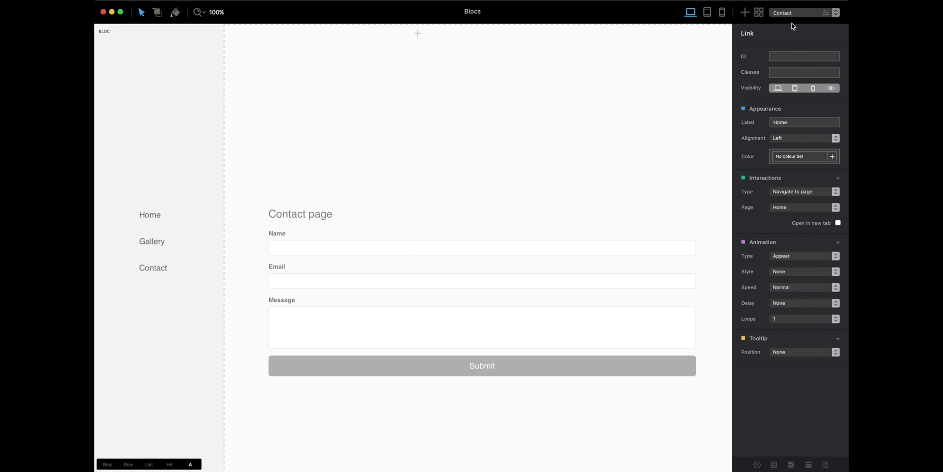
# Switch to the Home page and preview the site in the browser
pyautogui.click(800, 13)
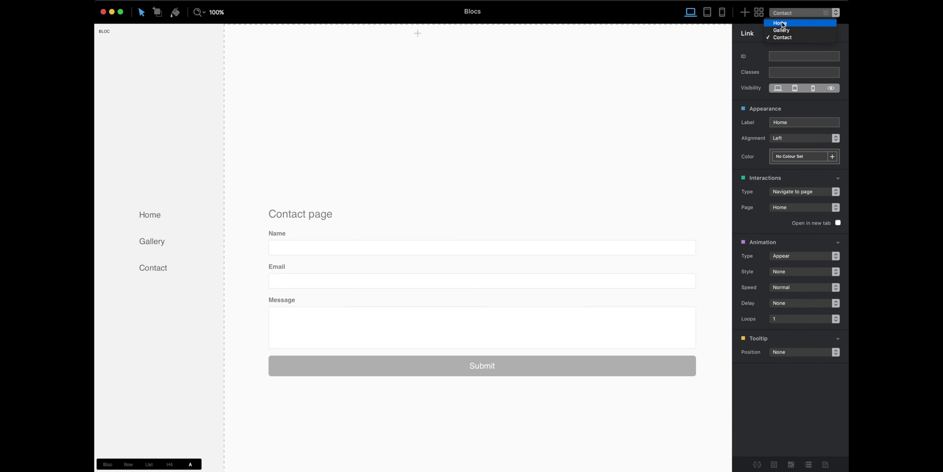
pyautogui.moveTo(782, 38)
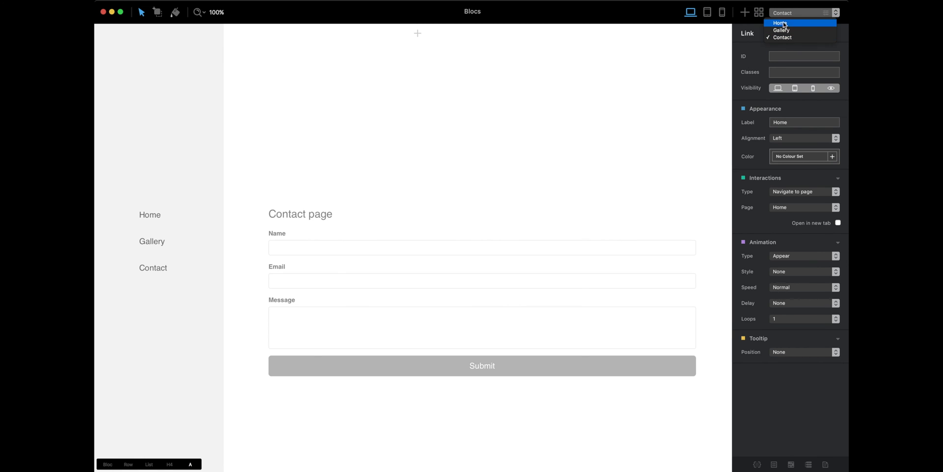
pyautogui.click(781, 23)
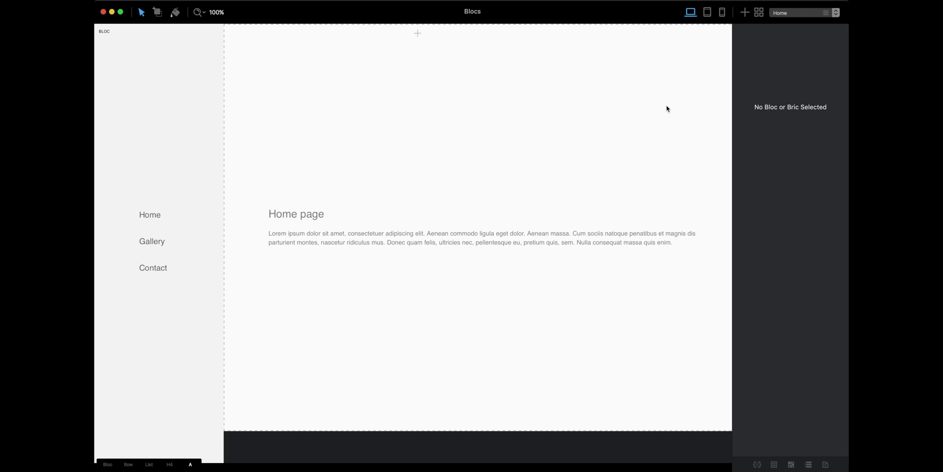
pyautogui.click(690, 12)
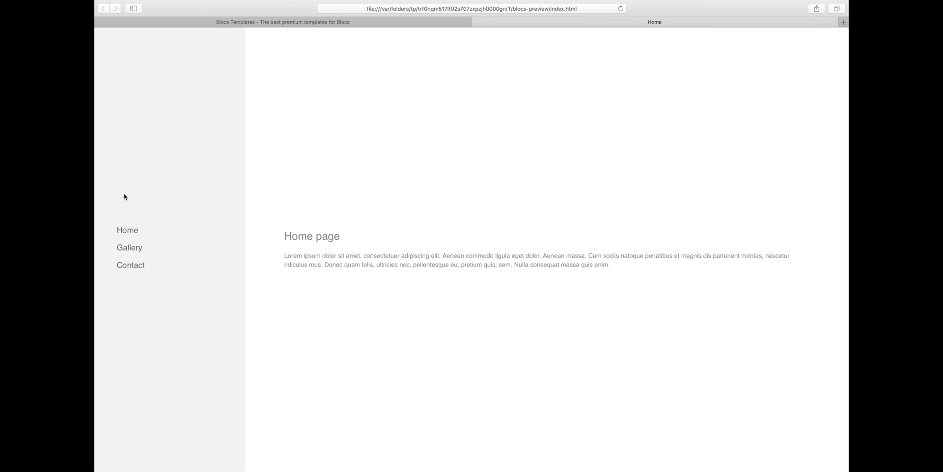
pyautogui.moveTo(399, 237)
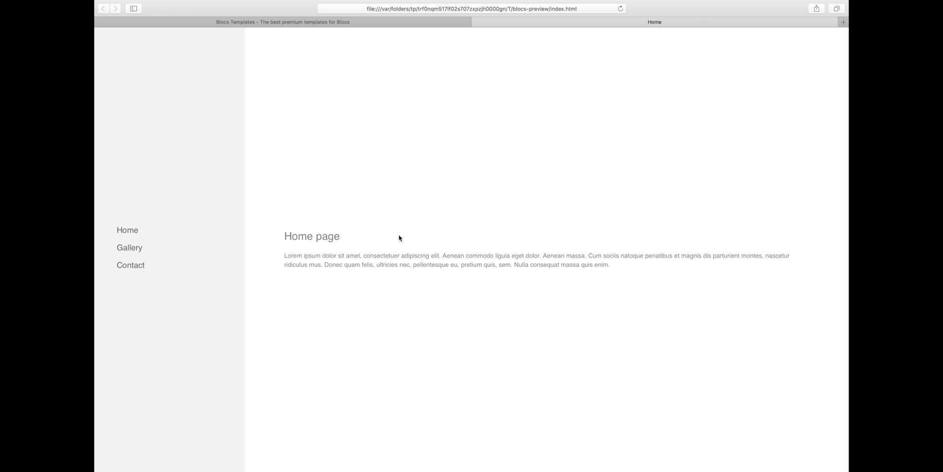
# In the Safari preview, visit the Gallery page and advance its carousel to the next image
pyautogui.click(130, 247)
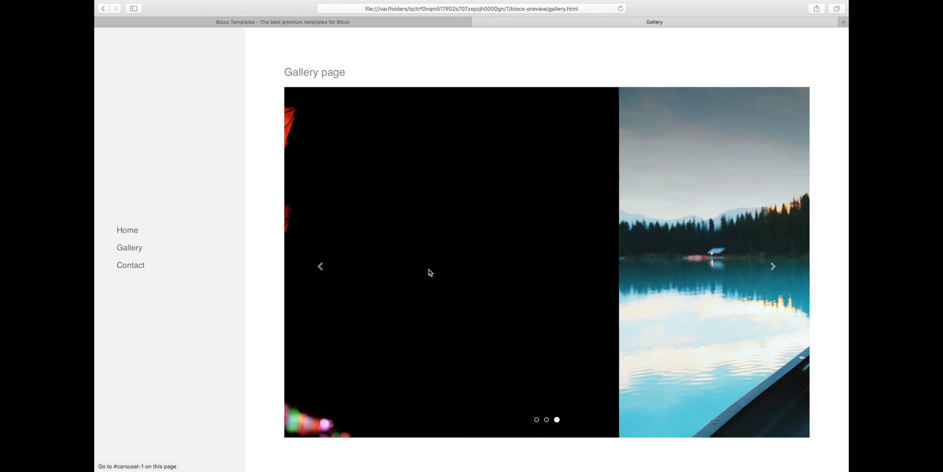
pyautogui.click(130, 264)
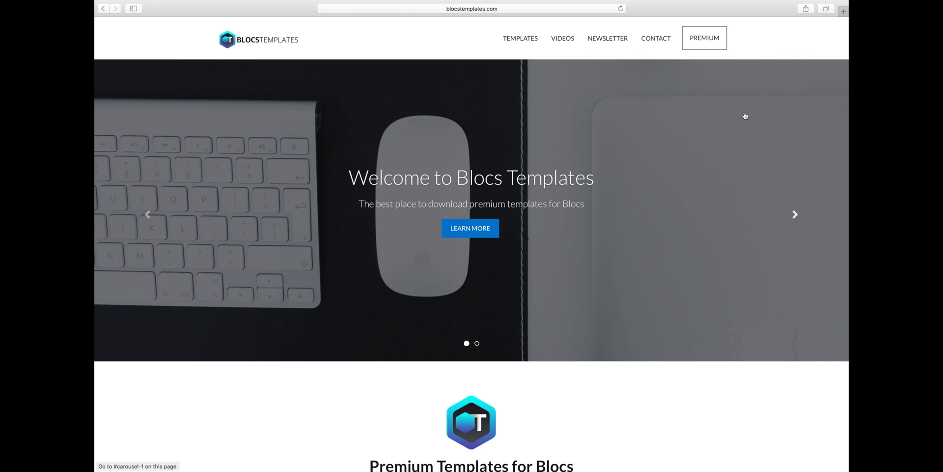
pyautogui.moveTo(696, 174)
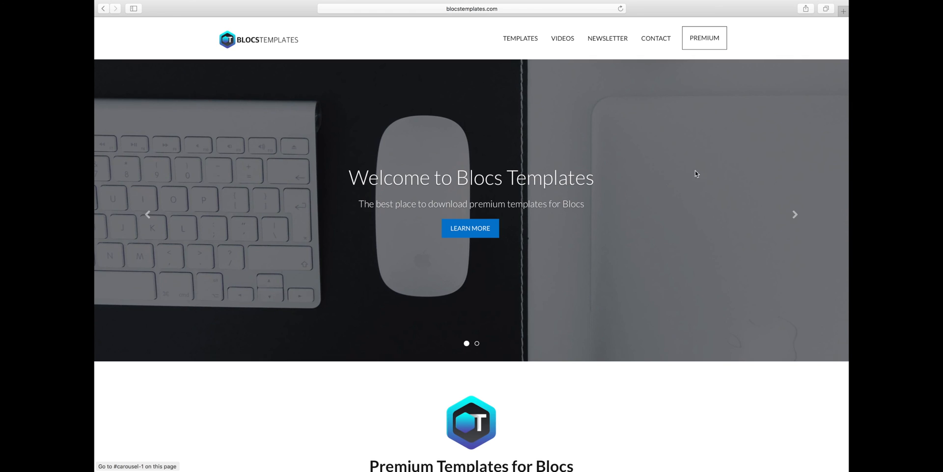
# On blocstemplates.com, preview the multi-page Photograph template demo
pyautogui.scroll(-3)
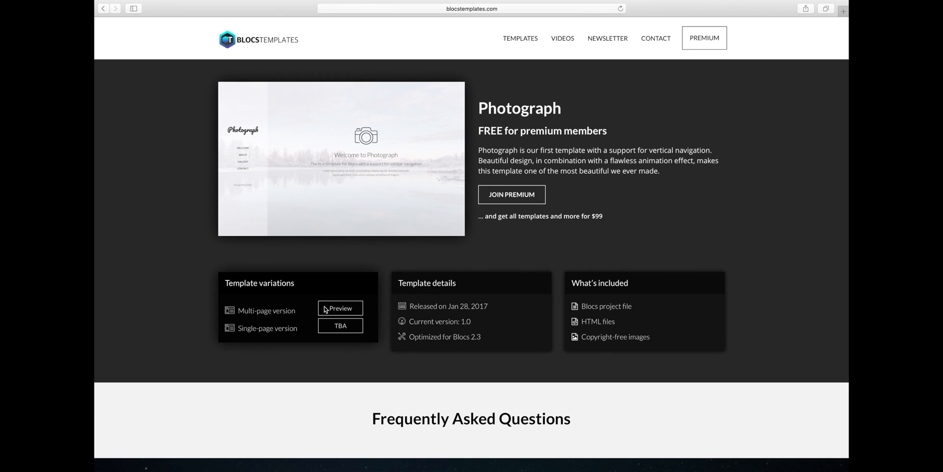
pyautogui.click(339, 308)
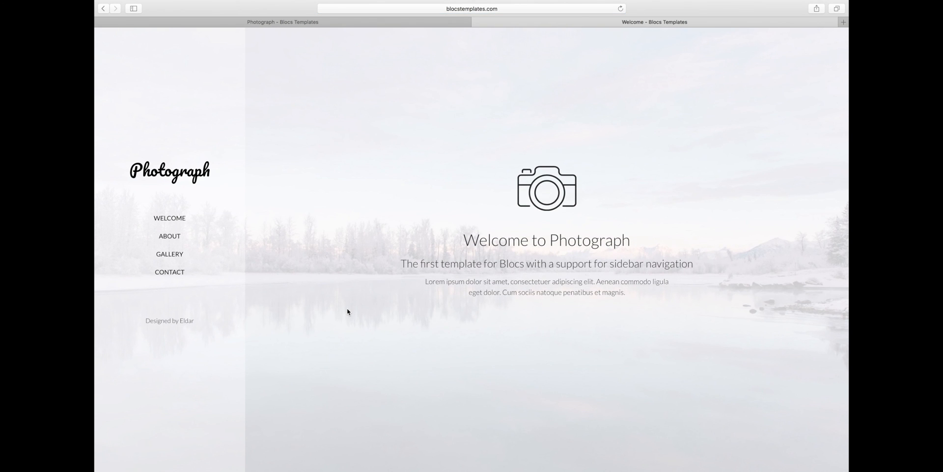
pyautogui.moveTo(327, 212)
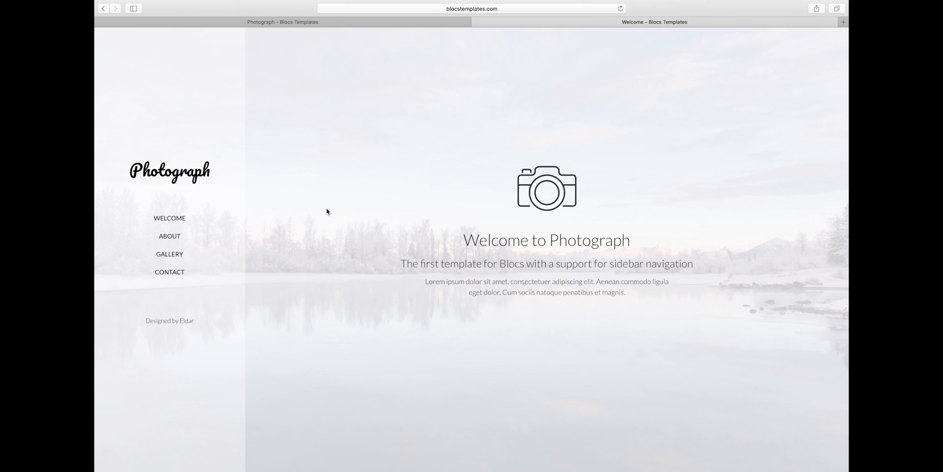
pyautogui.moveTo(161, 142)
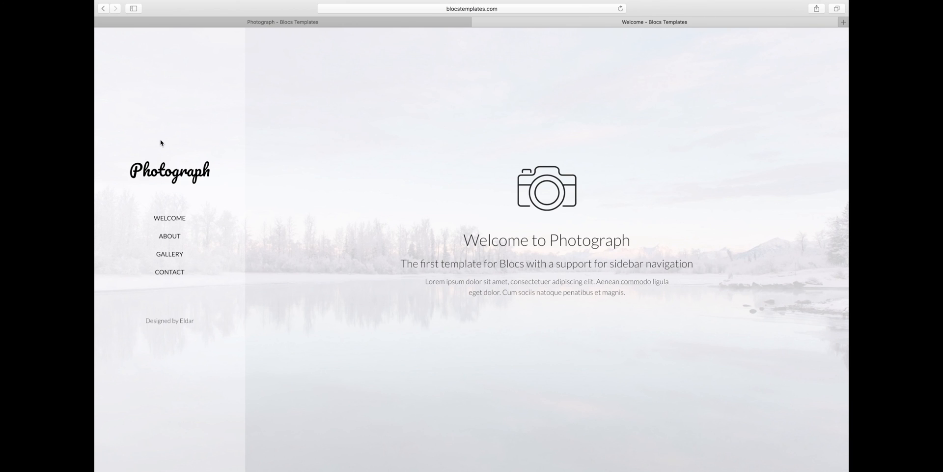
pyautogui.moveTo(209, 223)
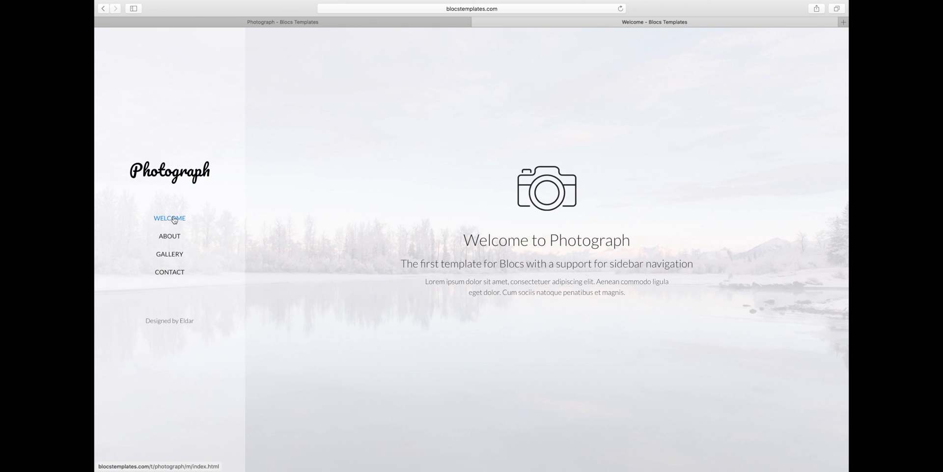
# Browse the demo's About, Gallery and Contact pages, then return to Welcome
pyautogui.click(170, 236)
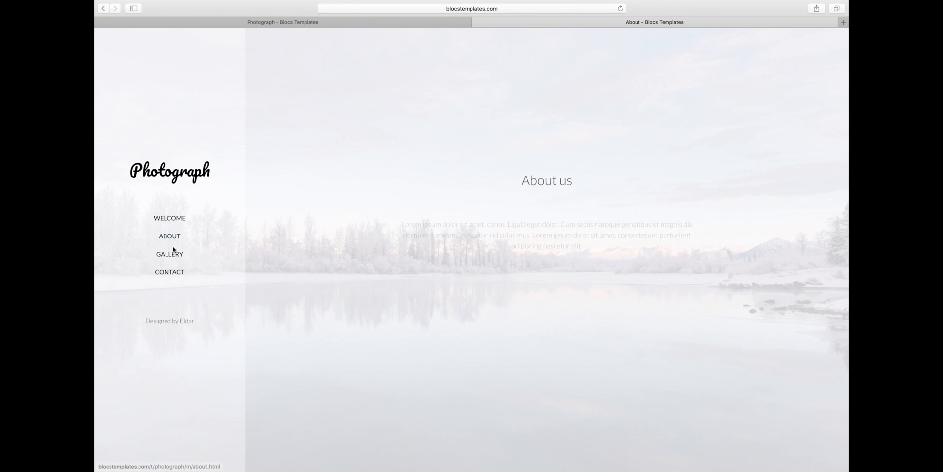
pyautogui.click(169, 253)
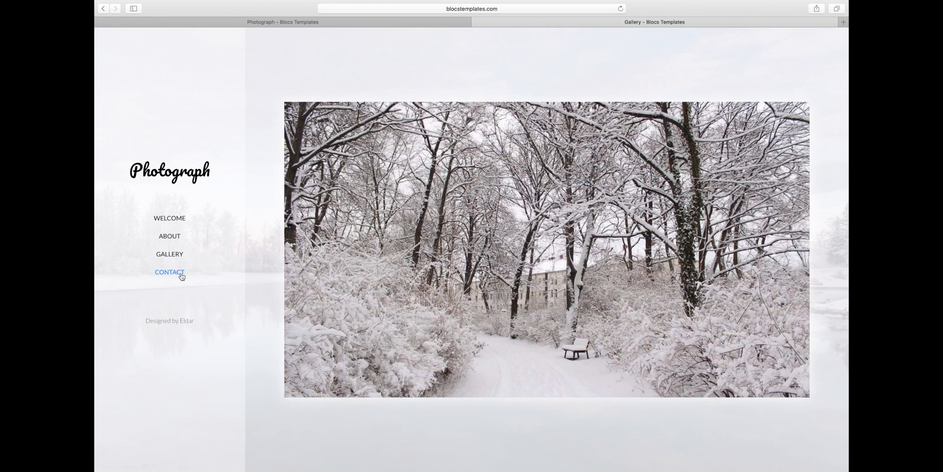
pyautogui.click(170, 272)
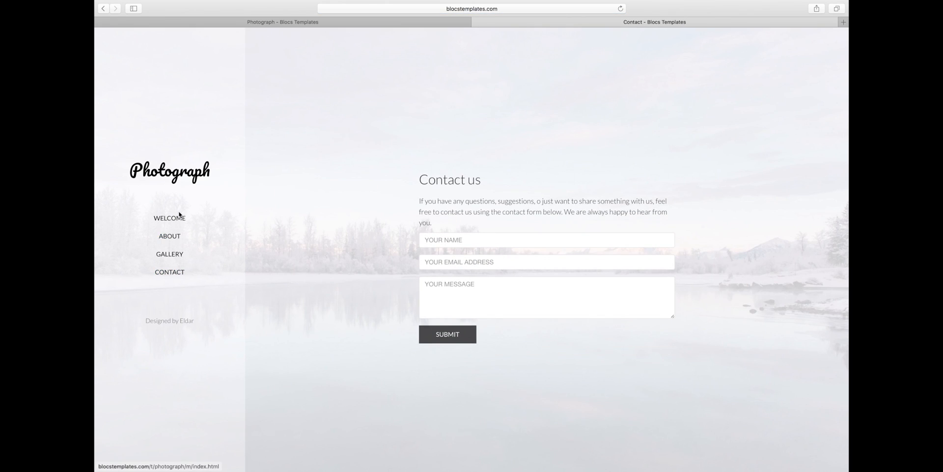
pyautogui.click(169, 218)
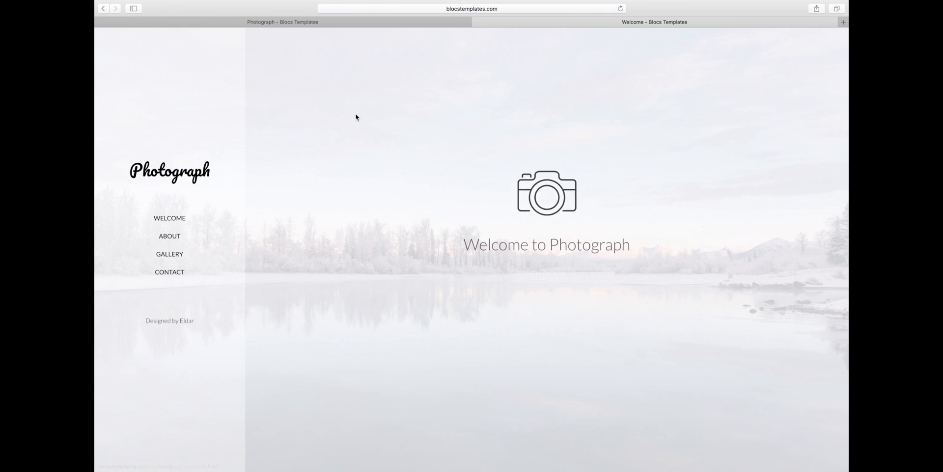